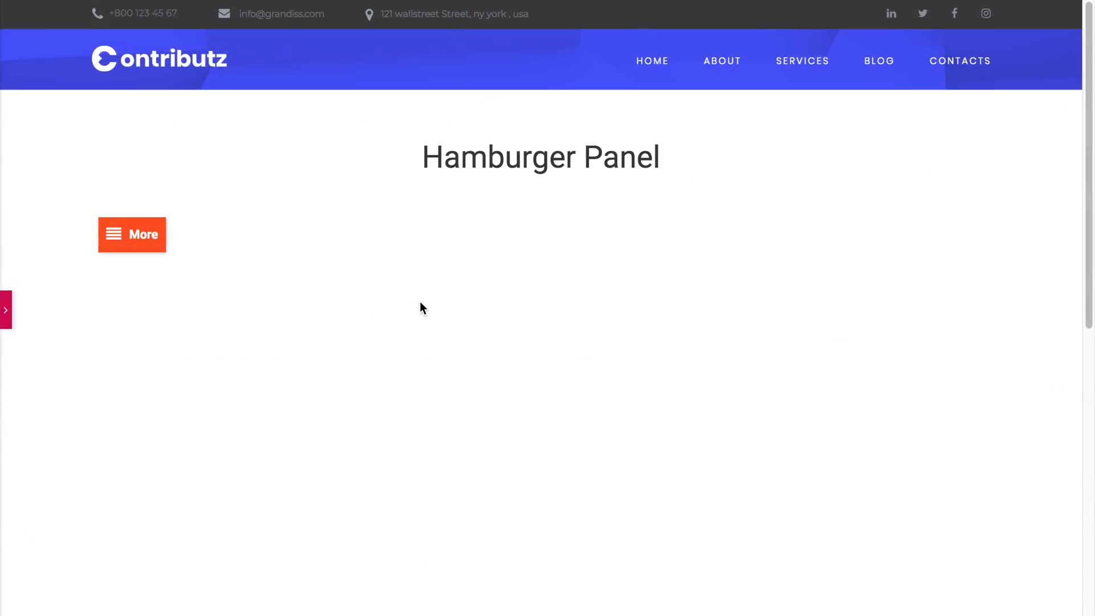
# Step: Slide open the example page's More panel and select the Hamburger Panel widget to view its settings
pyautogui.click(132, 234)
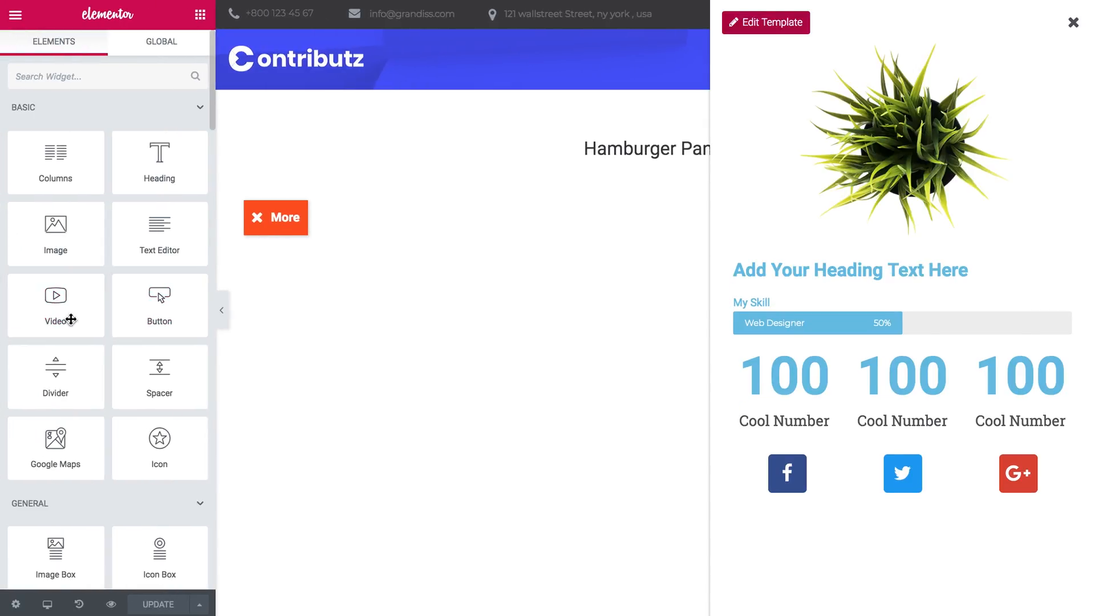
pyautogui.click(275, 217)
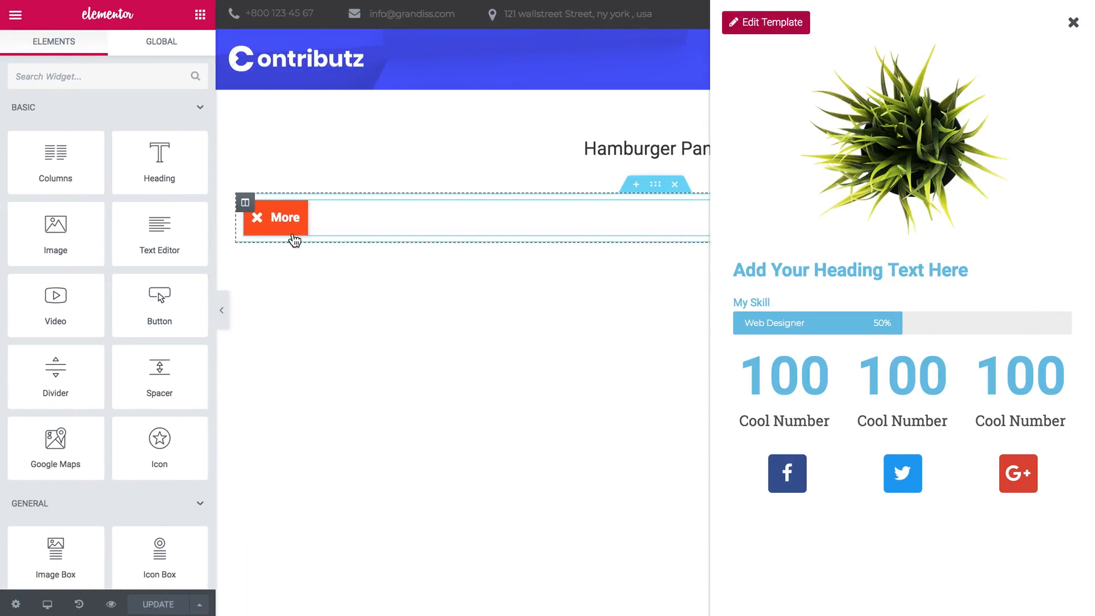
pyautogui.click(274, 217)
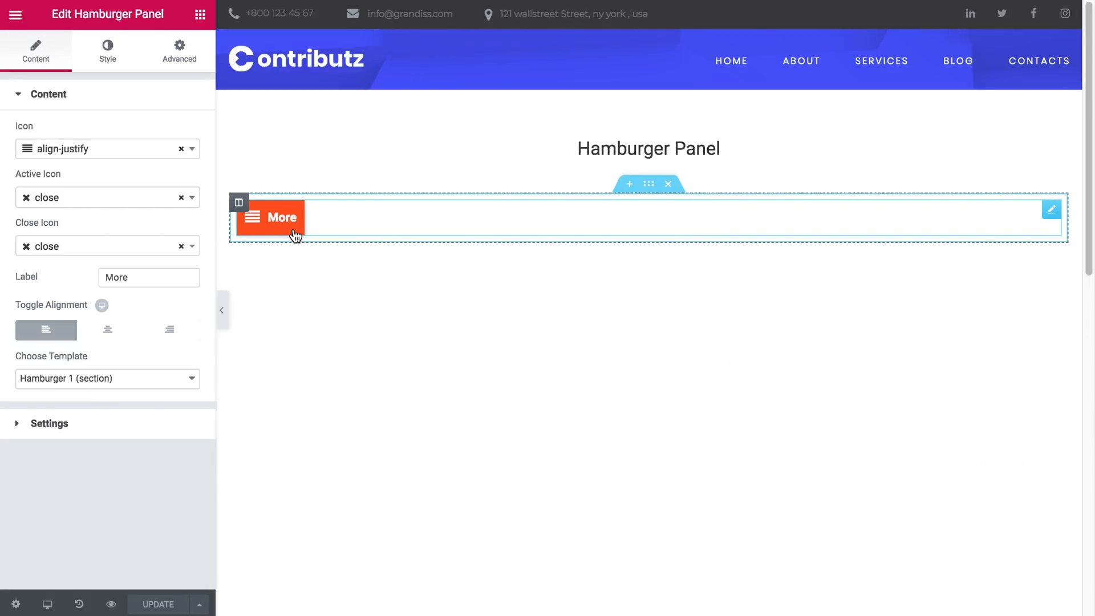
pyautogui.click(270, 217)
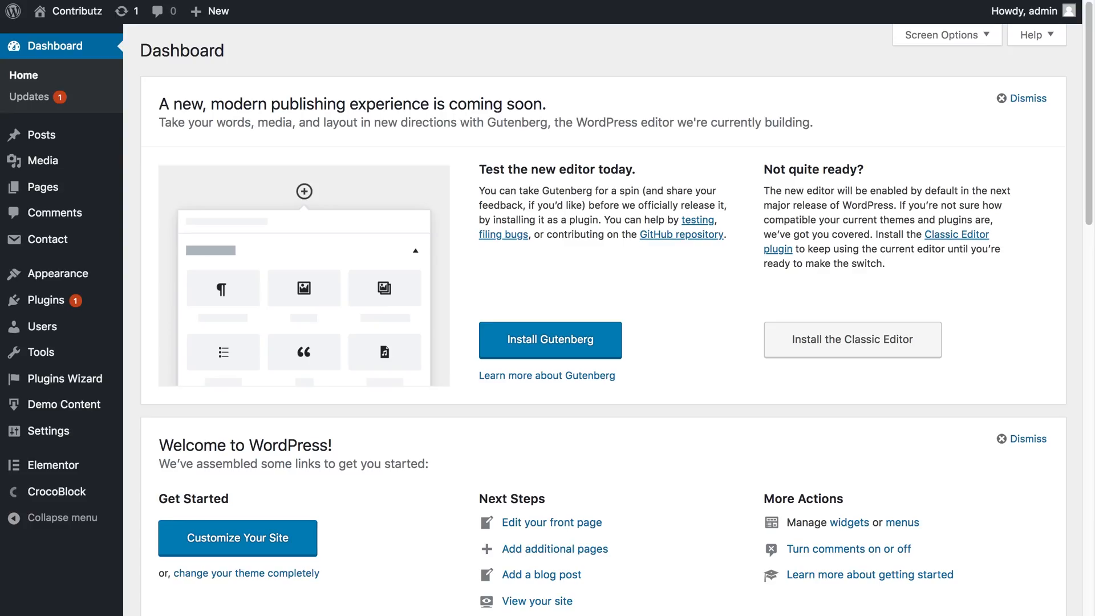
pyautogui.moveTo(354, 22)
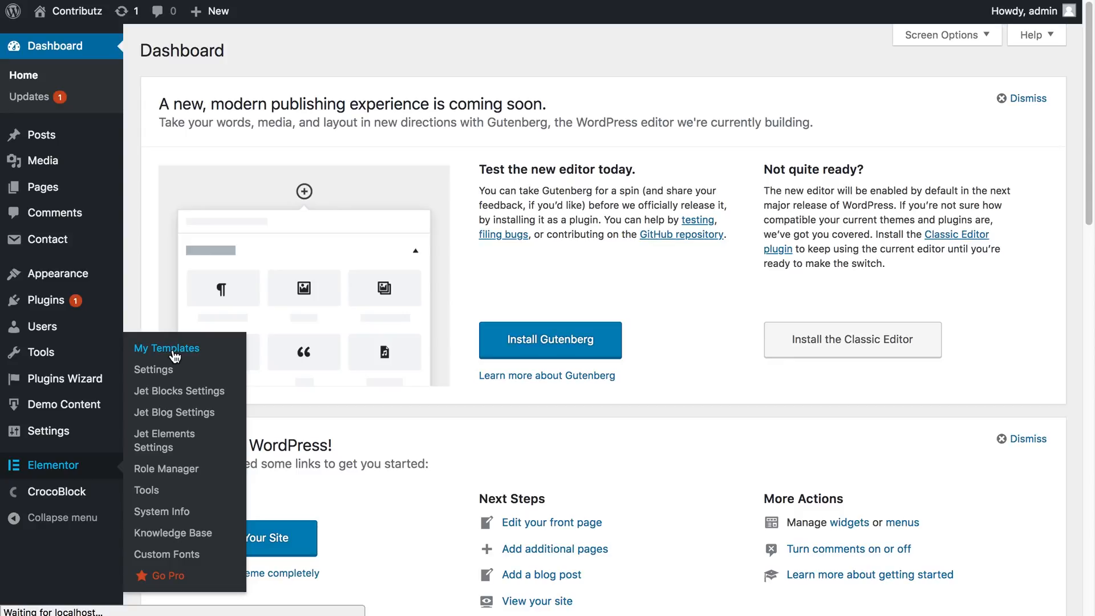
# Step: From My Templates, add a Section-type template named 'Hamburger Panel Tutorial'
pyautogui.click(166, 348)
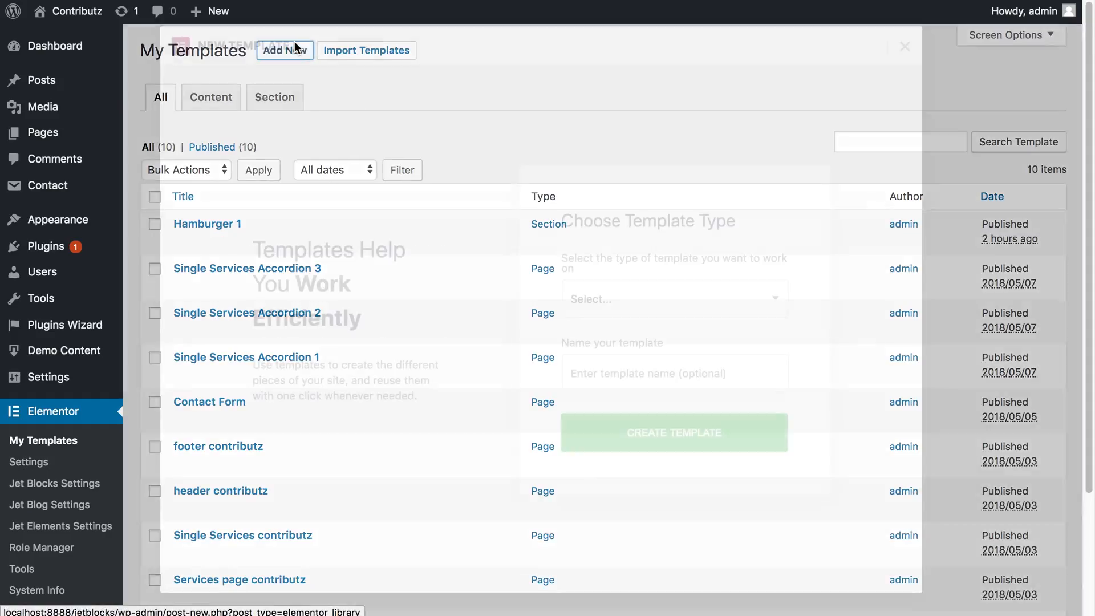
pyautogui.click(672, 299)
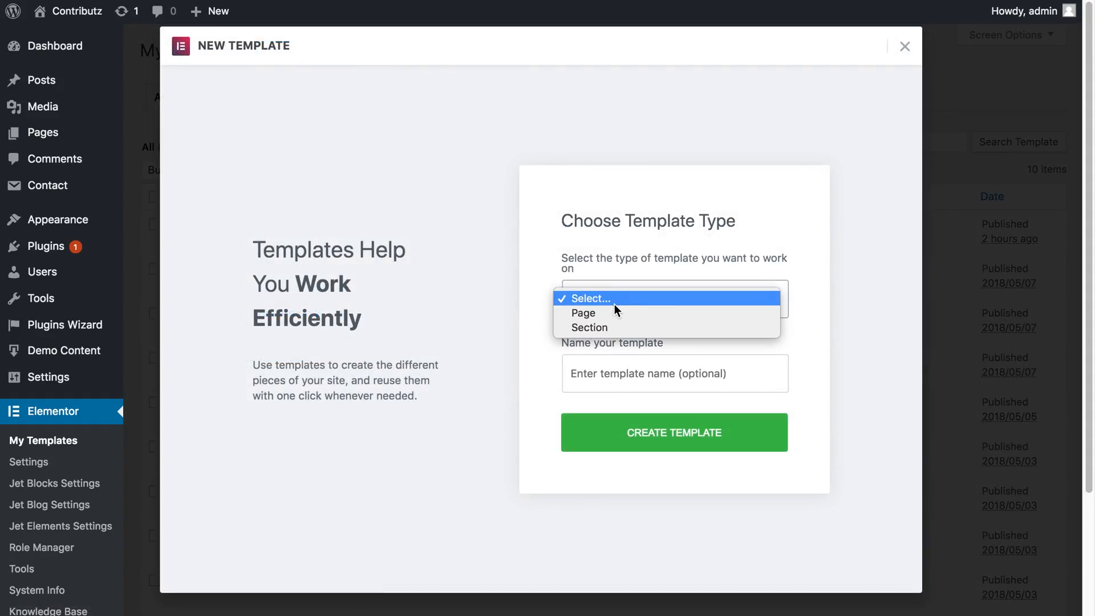
pyautogui.click(589, 327)
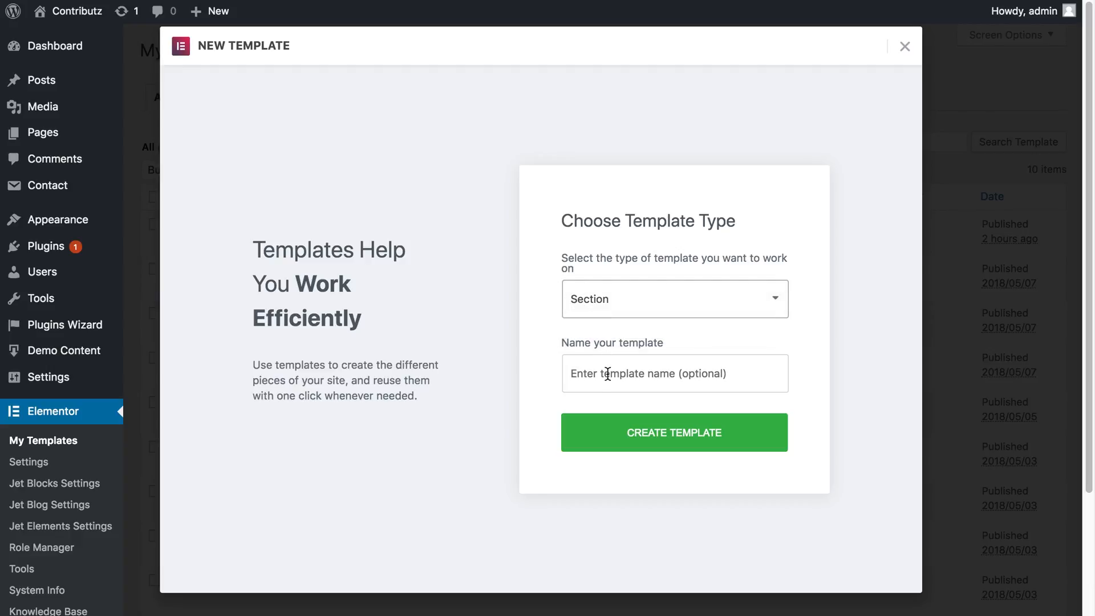
pyautogui.write('Hamburger Panel Tutorial')
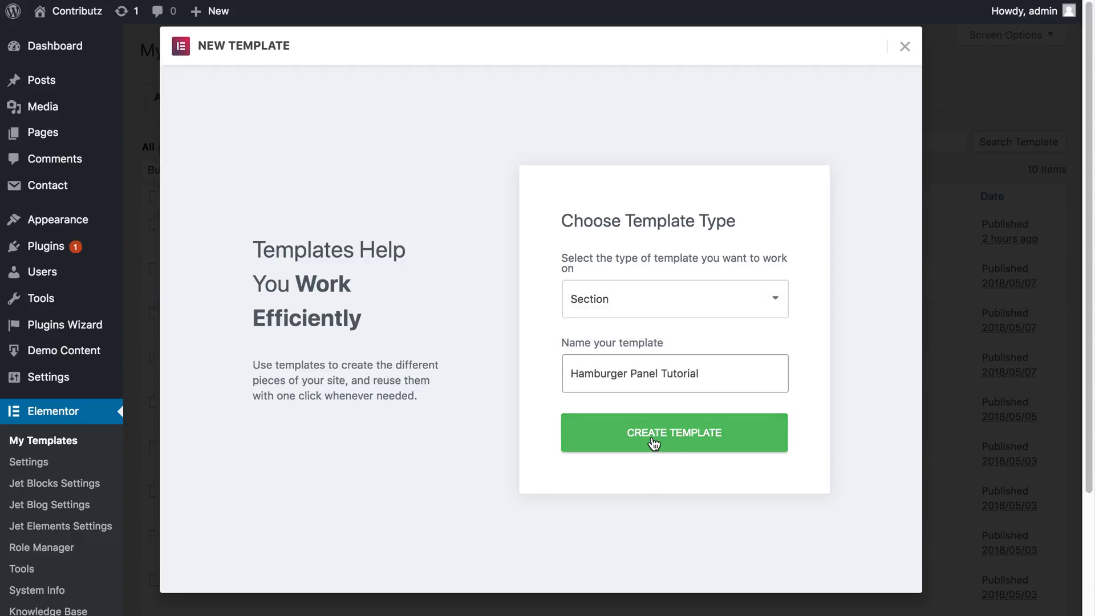
pyautogui.click(673, 433)
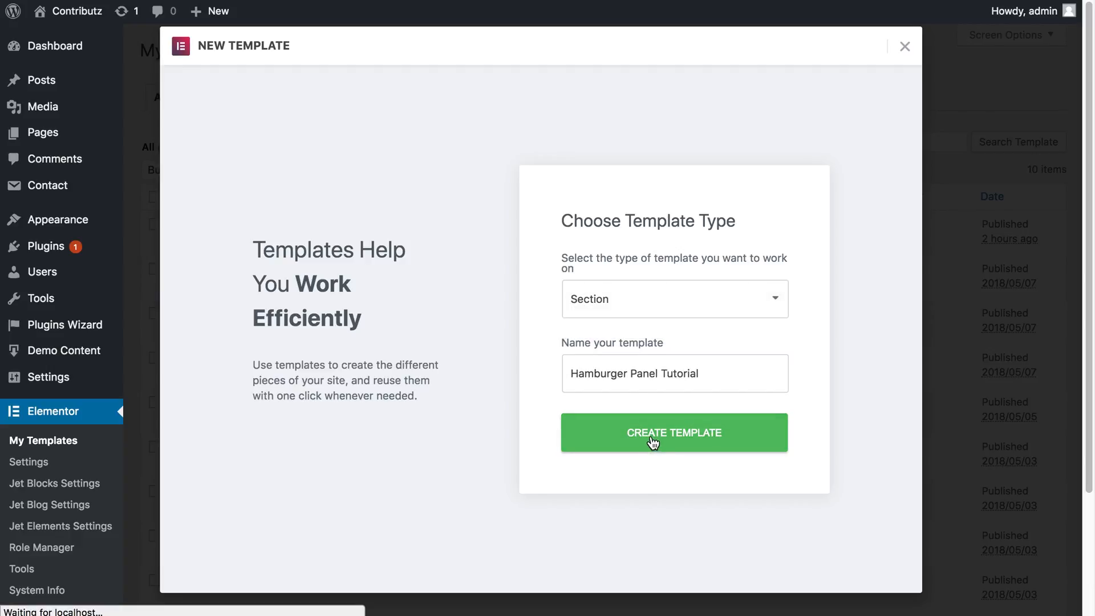
pyautogui.click(673, 433)
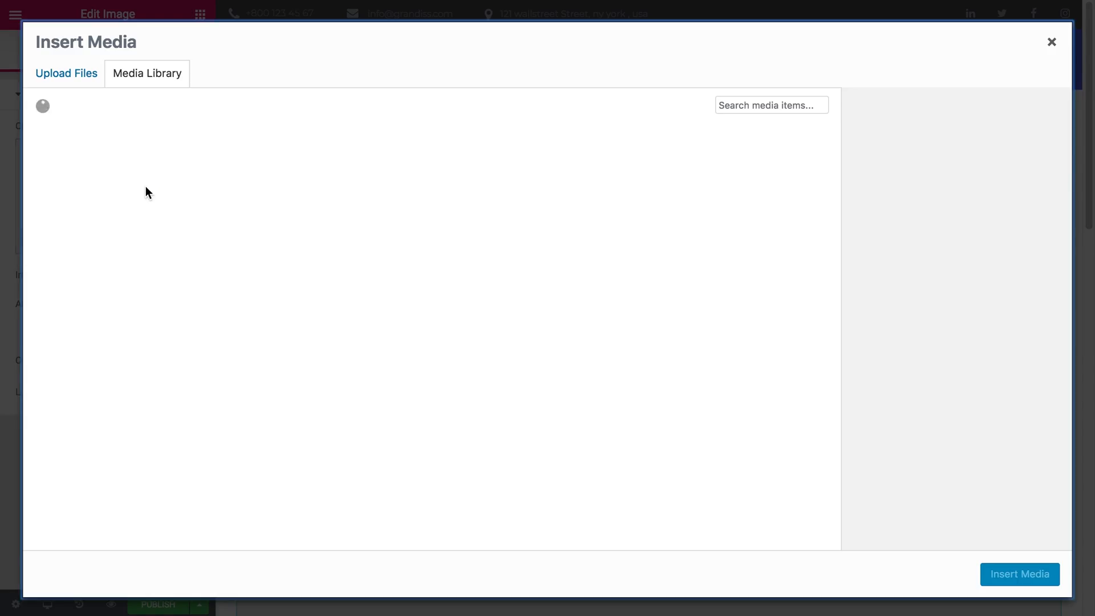
# Step: Close the media library, publish the section template, and exit to the WordPress dashboard
pyautogui.click(1051, 42)
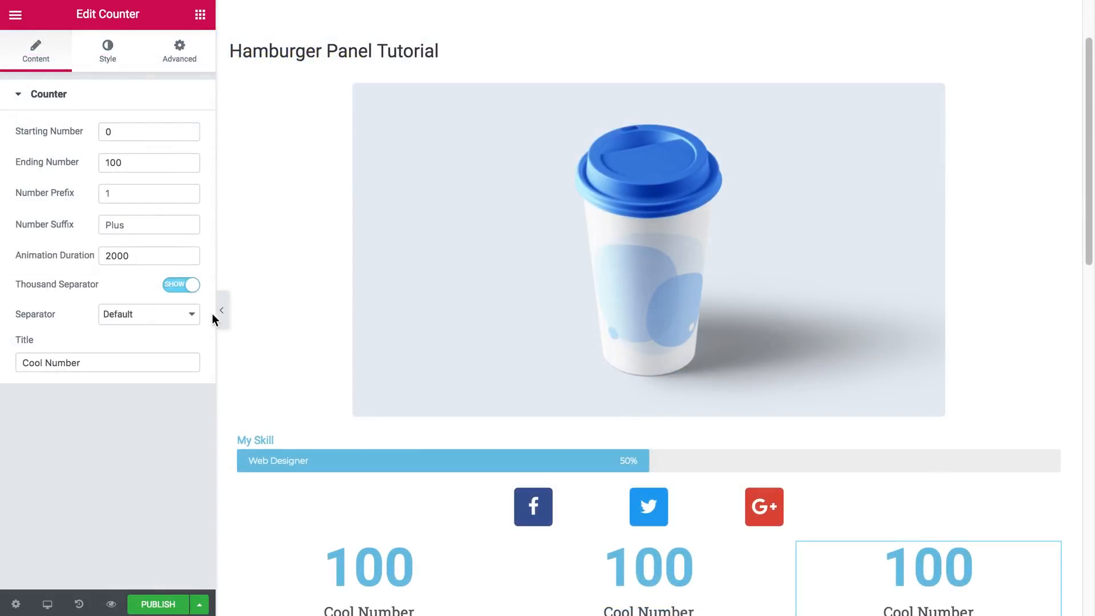
pyautogui.click(220, 310)
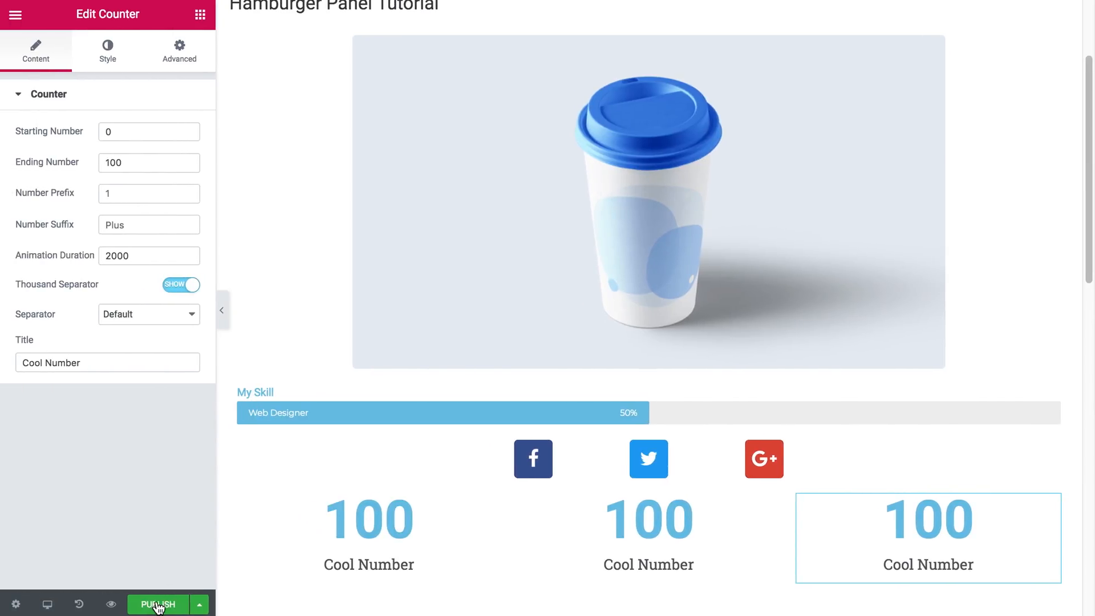
pyautogui.click(158, 604)
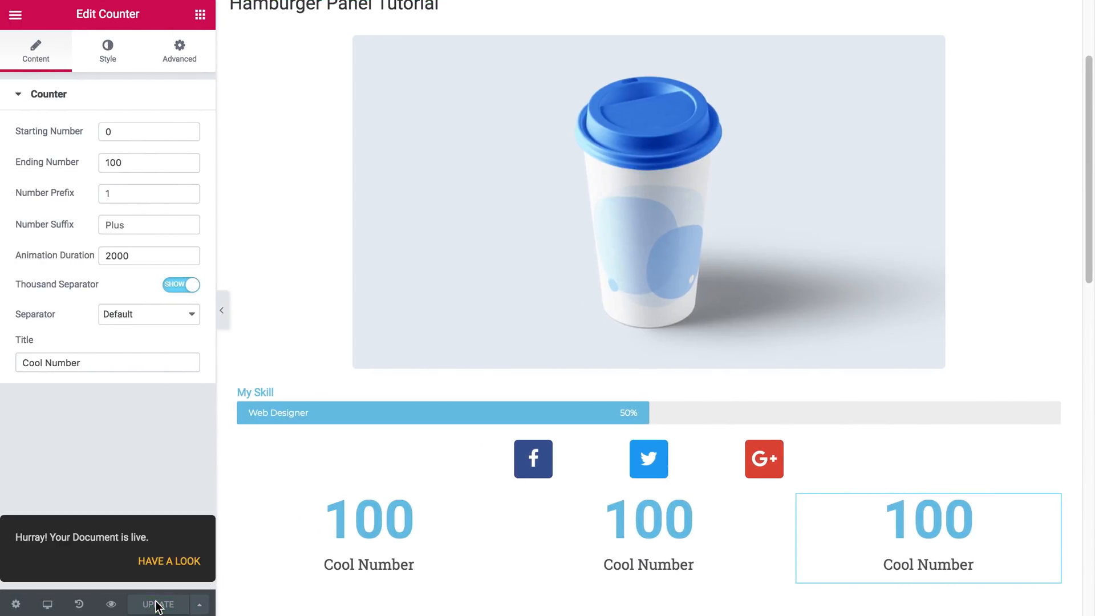
pyautogui.click(15, 15)
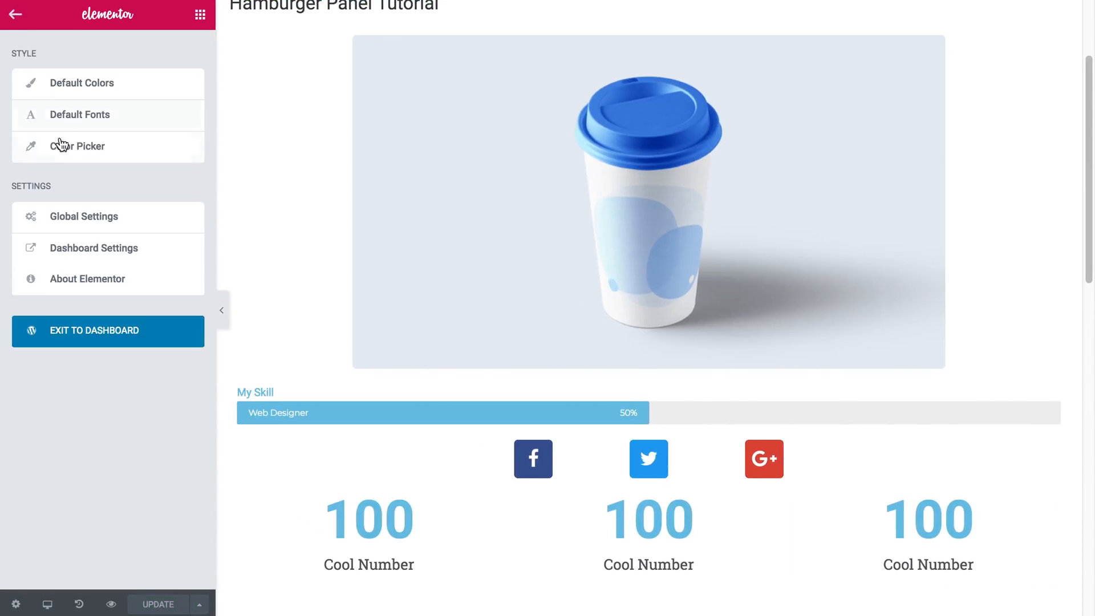
pyautogui.click(108, 330)
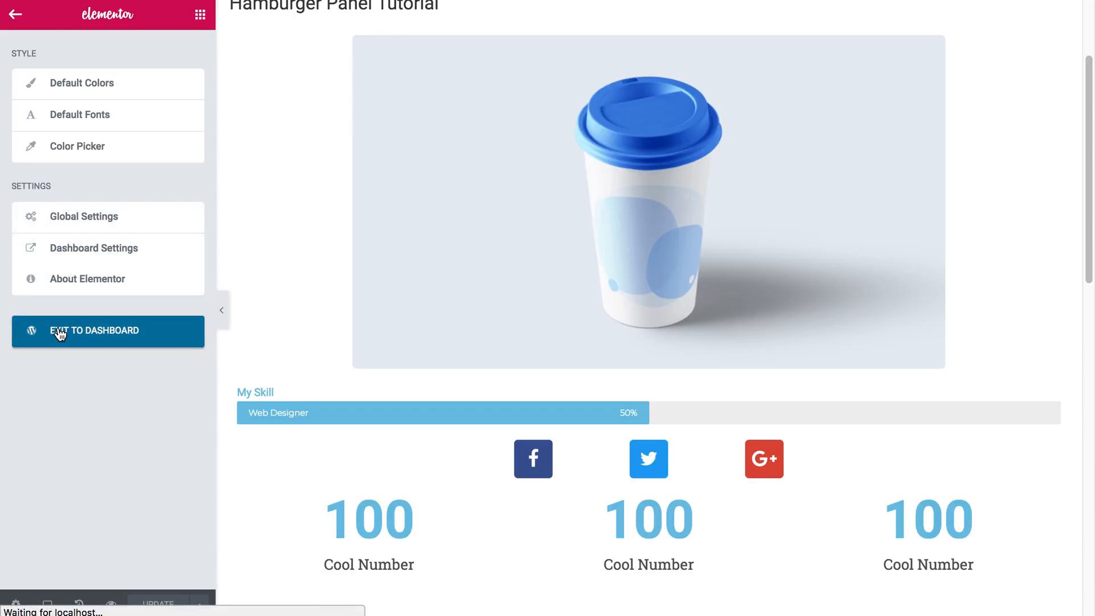
# Step: Add a new page titled 'Hamburger Panel Tutorial' and edit it with Elementor
pyautogui.click(94, 331)
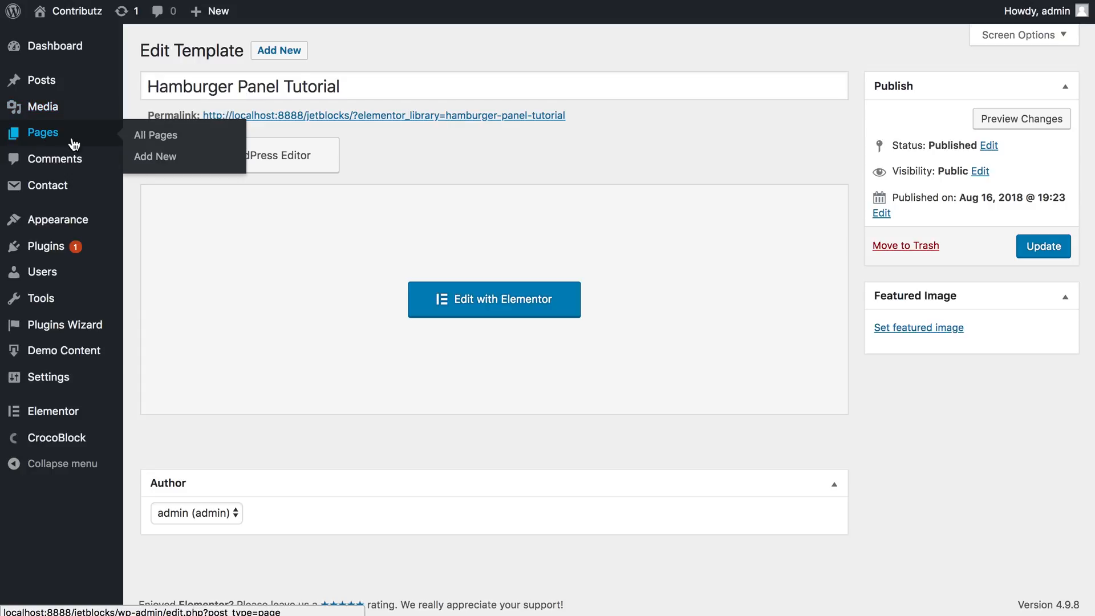
pyautogui.click(155, 156)
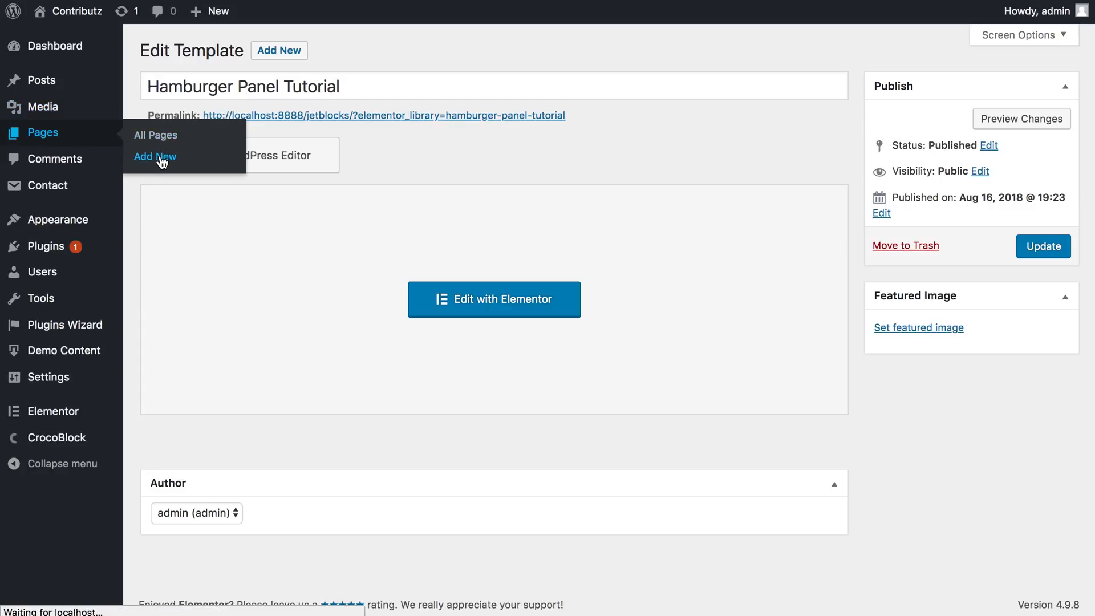
pyautogui.click(155, 156)
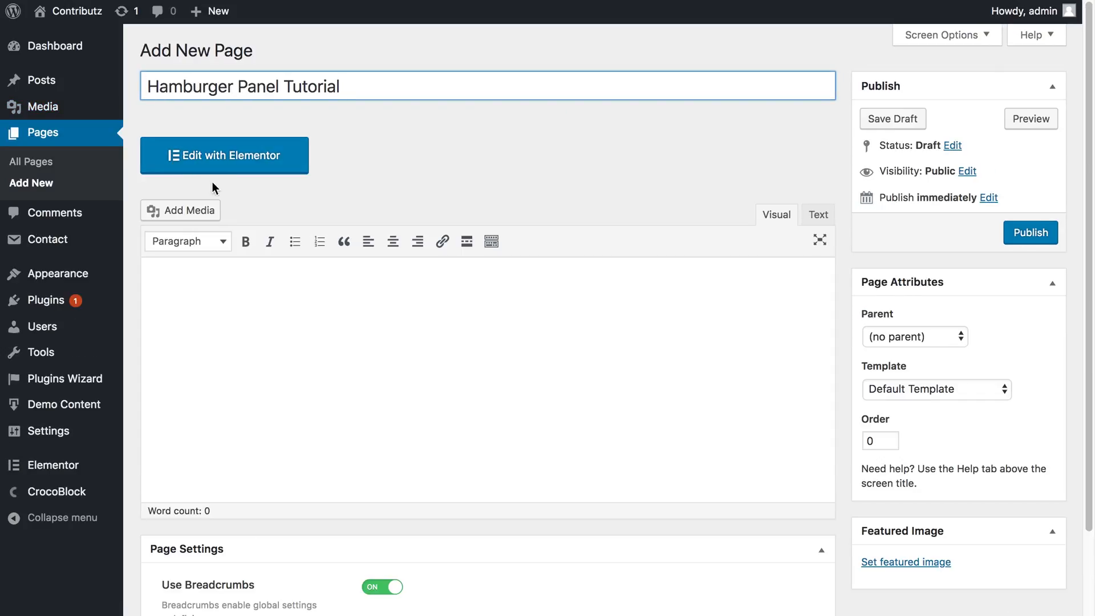
pyautogui.click(223, 155)
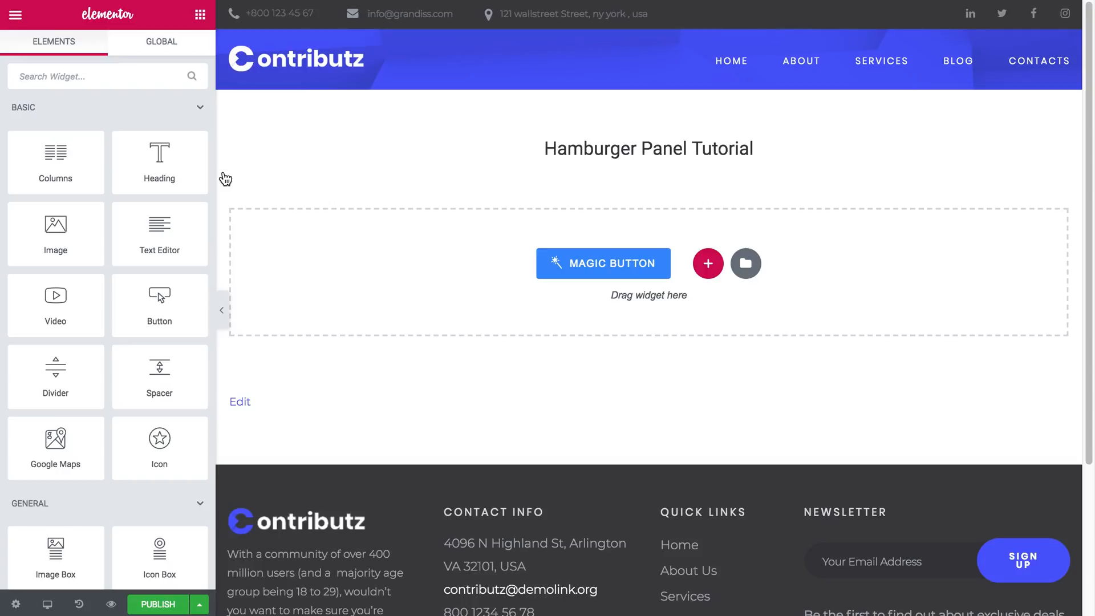
pyautogui.moveTo(202, 14)
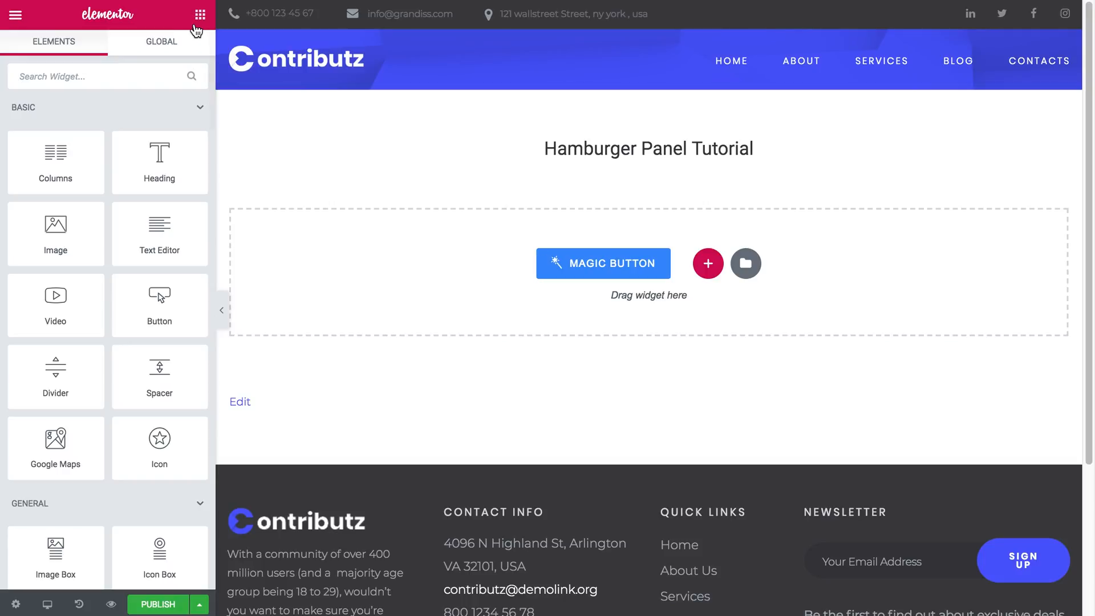
# Step: Scroll the widget panel down to the Jet Blocks Hamburger Panel widget
pyautogui.scroll(-3)
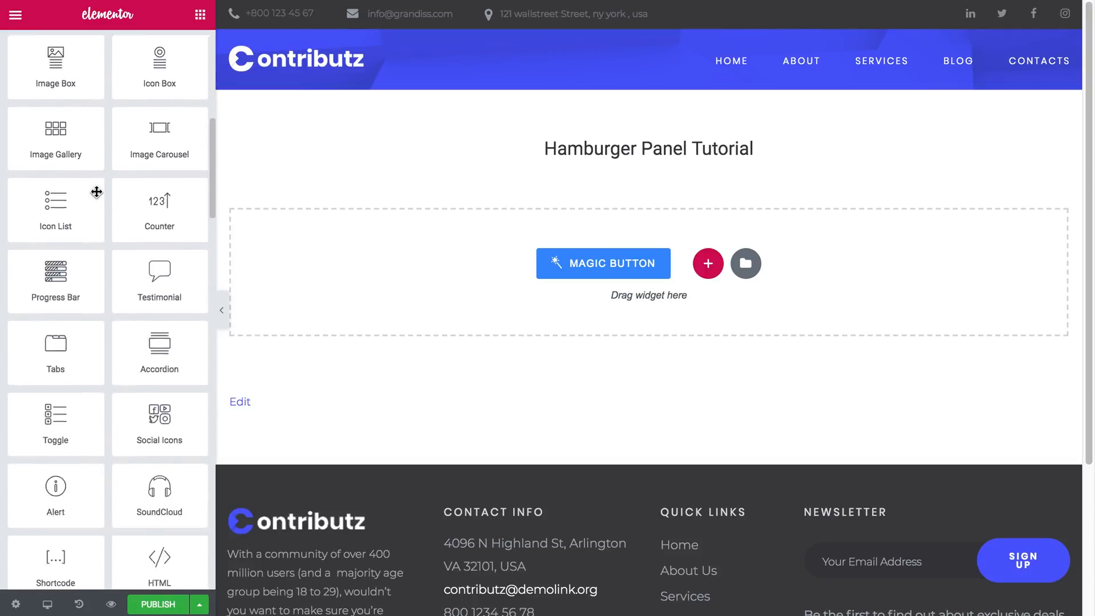
pyautogui.scroll(-3)
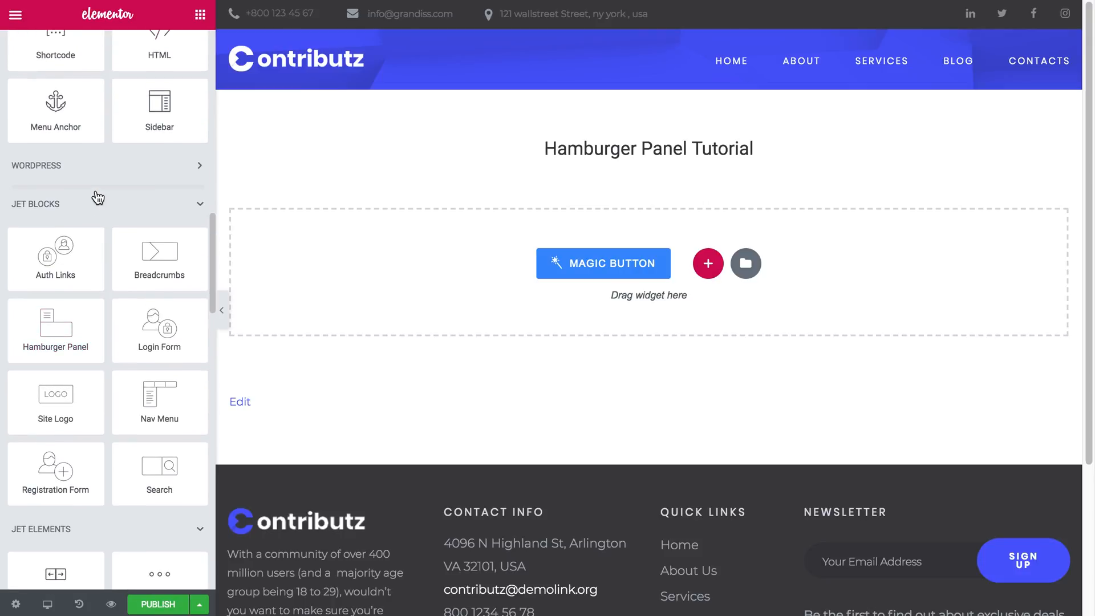
pyautogui.moveTo(160, 329)
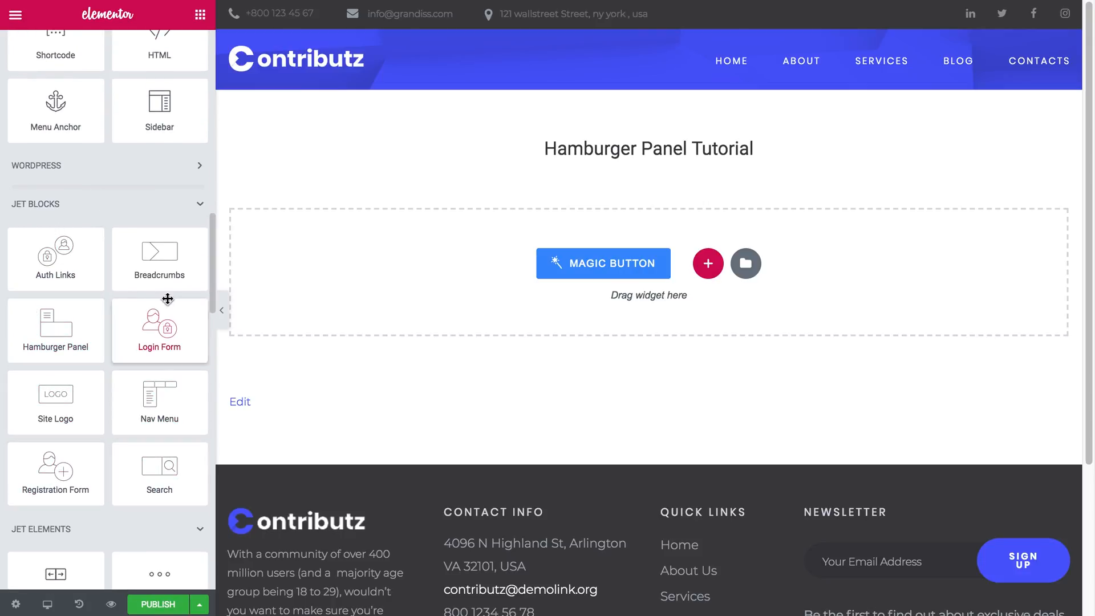
pyautogui.moveTo(55, 327)
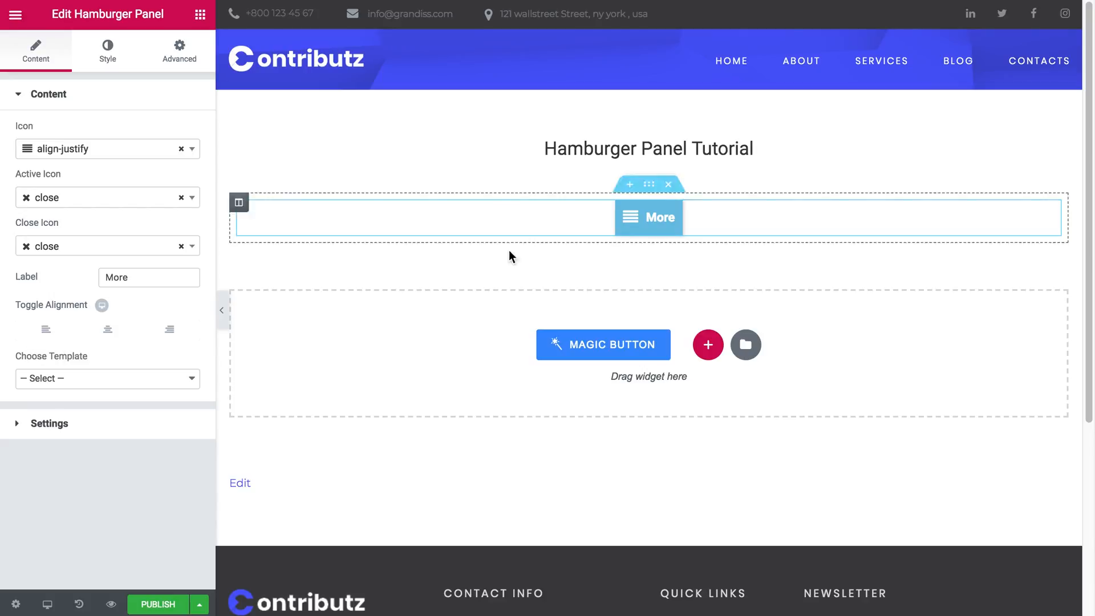
pyautogui.moveTo(636, 240)
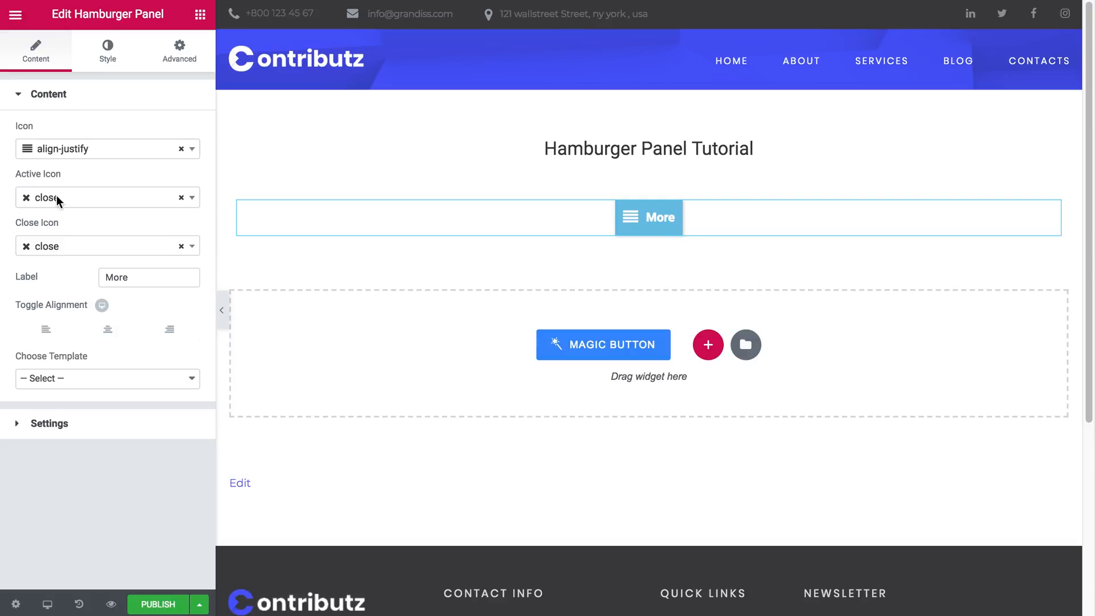
pyautogui.moveTo(25, 362)
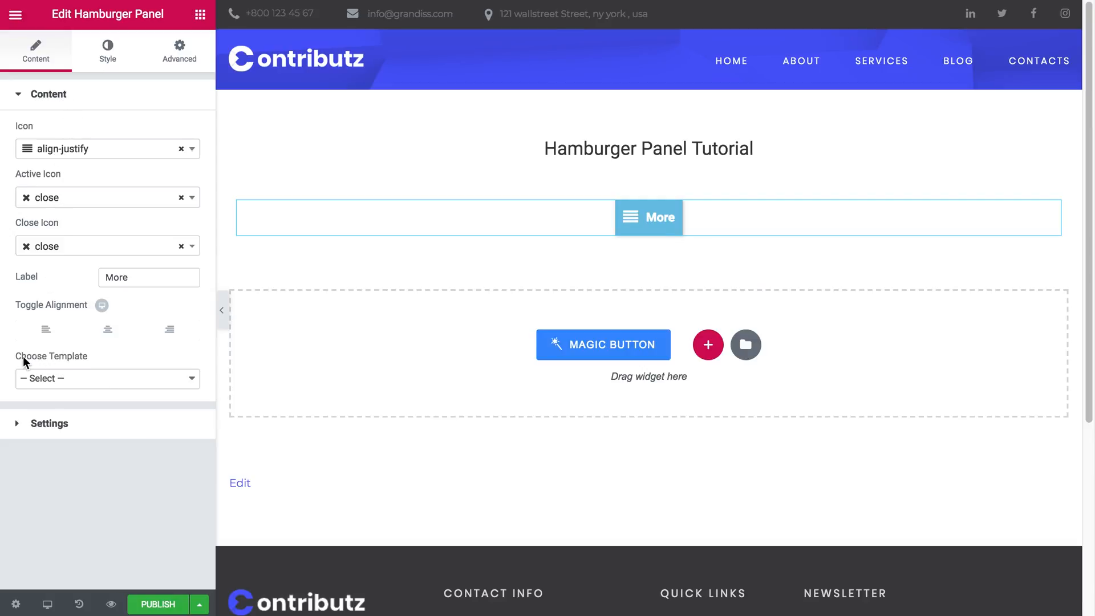
# Step: Use the Hamburger Panel Tutorial template as panel content and align the More toggle left
pyautogui.click(107, 379)
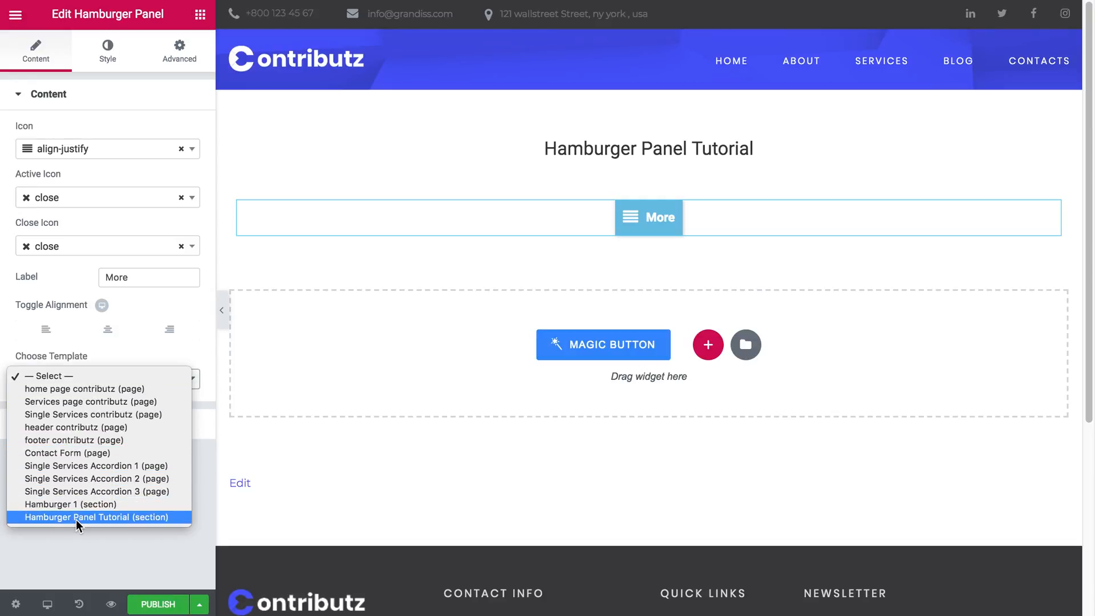
pyautogui.click(96, 517)
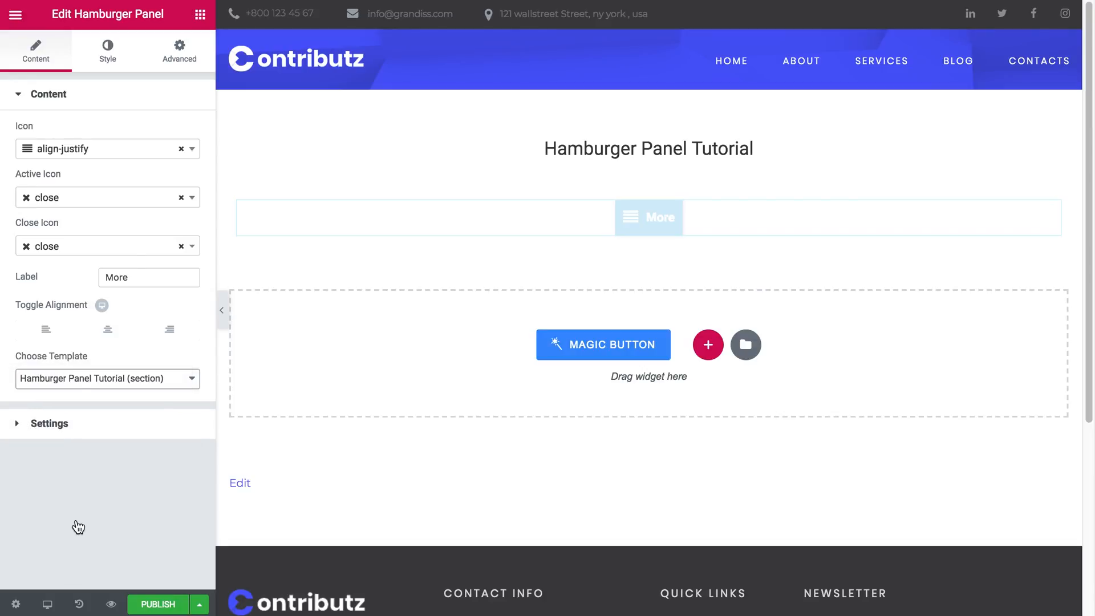
pyautogui.click(648, 217)
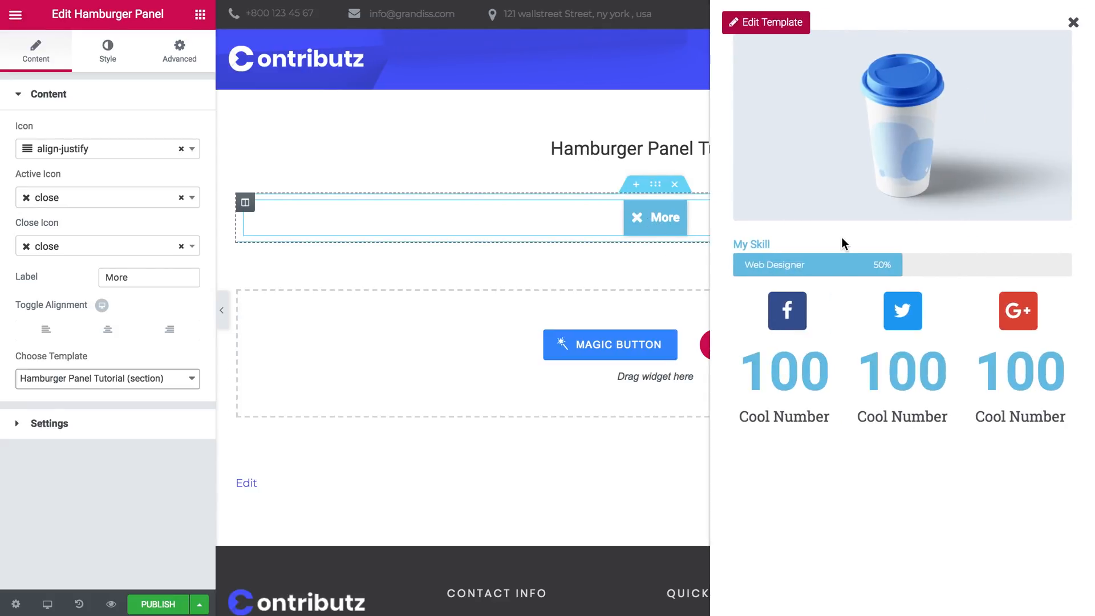
pyautogui.moveTo(855, 326)
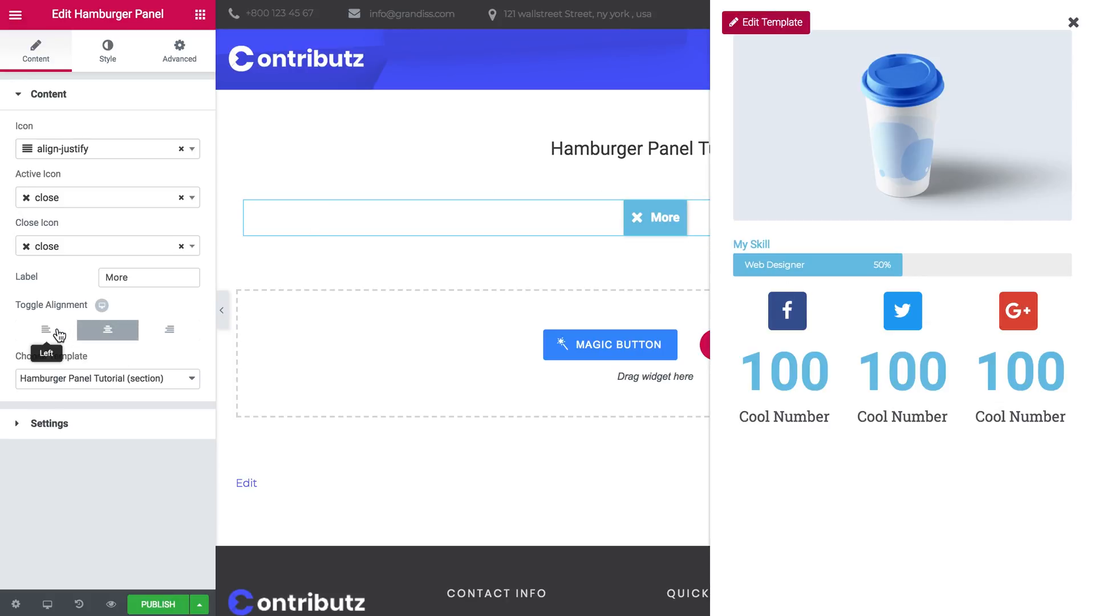
pyautogui.click(46, 329)
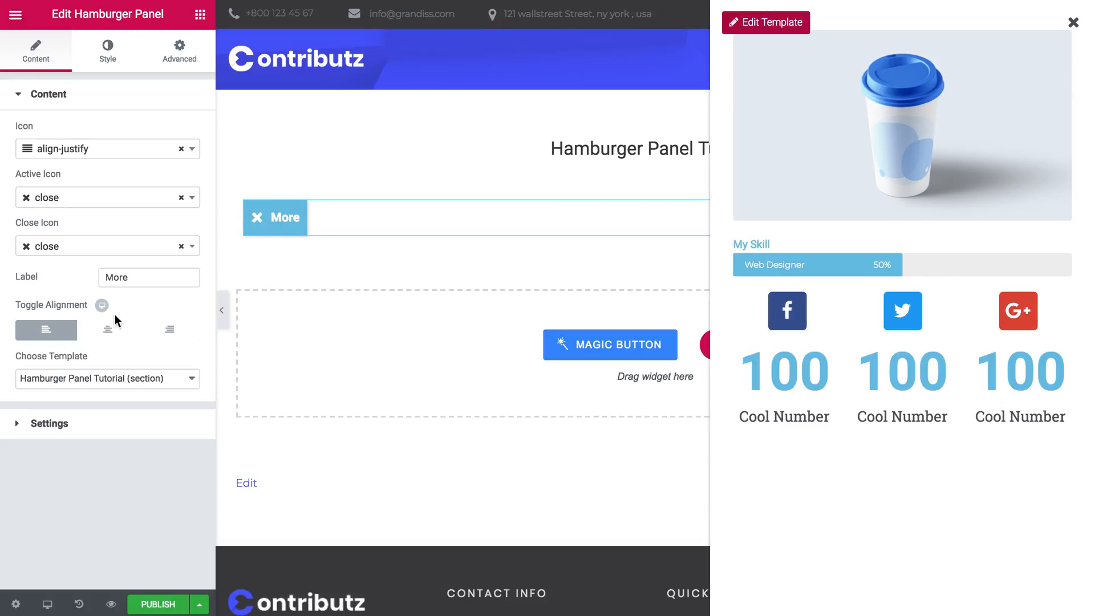
pyautogui.moveTo(49, 311)
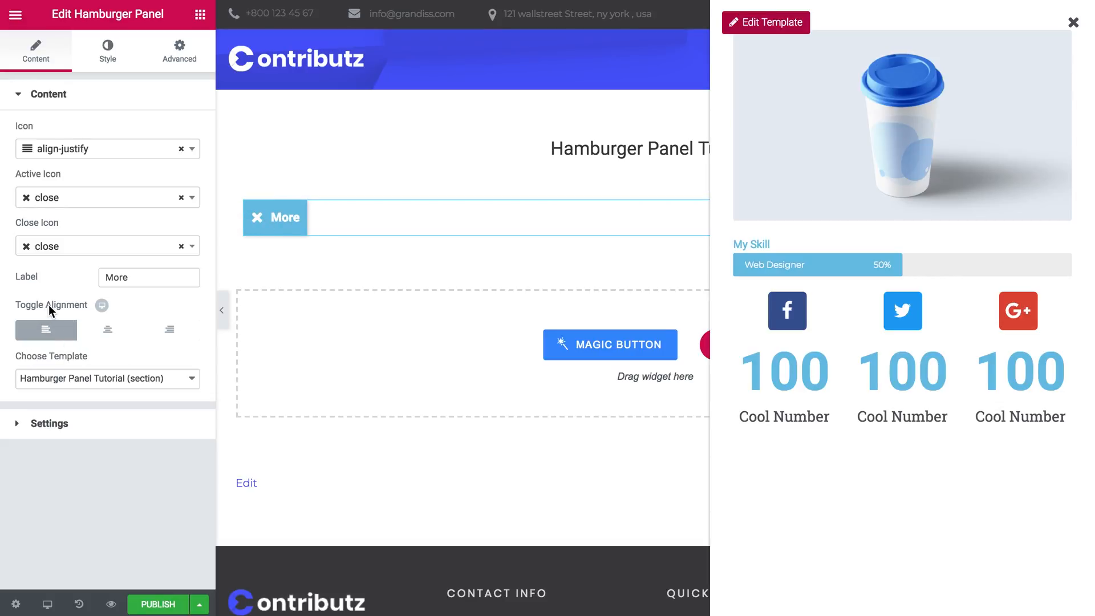
pyautogui.click(49, 422)
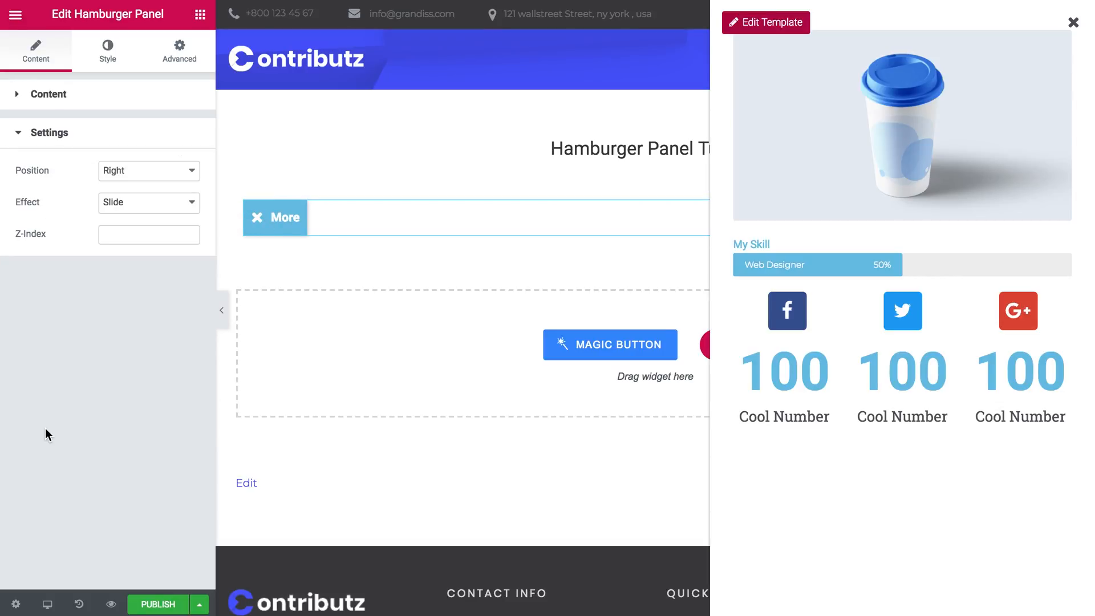
pyautogui.moveTo(271, 318)
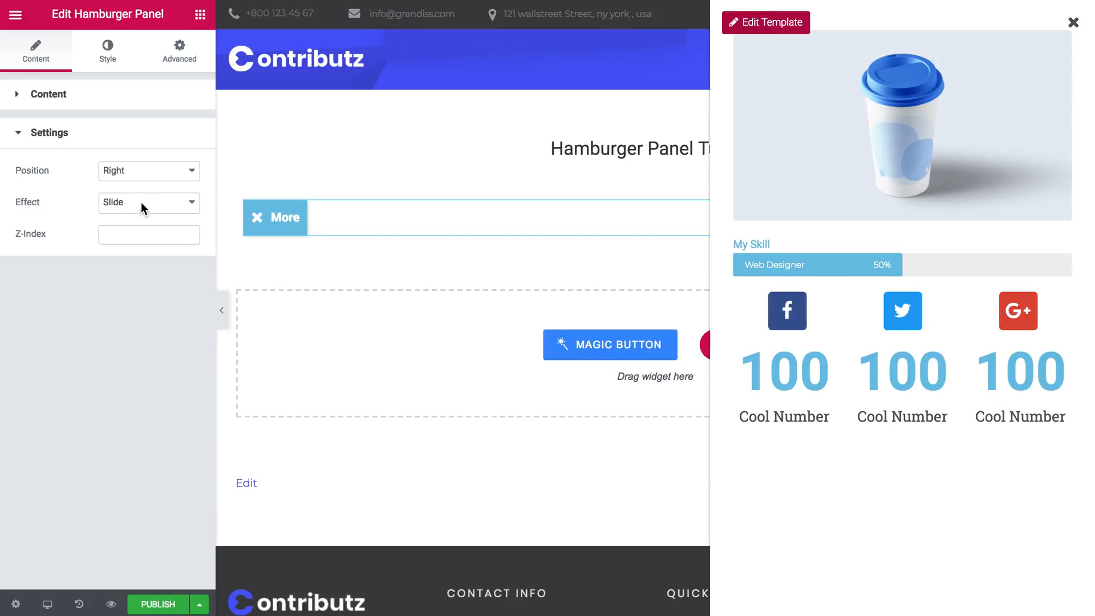
pyautogui.moveTo(137, 174)
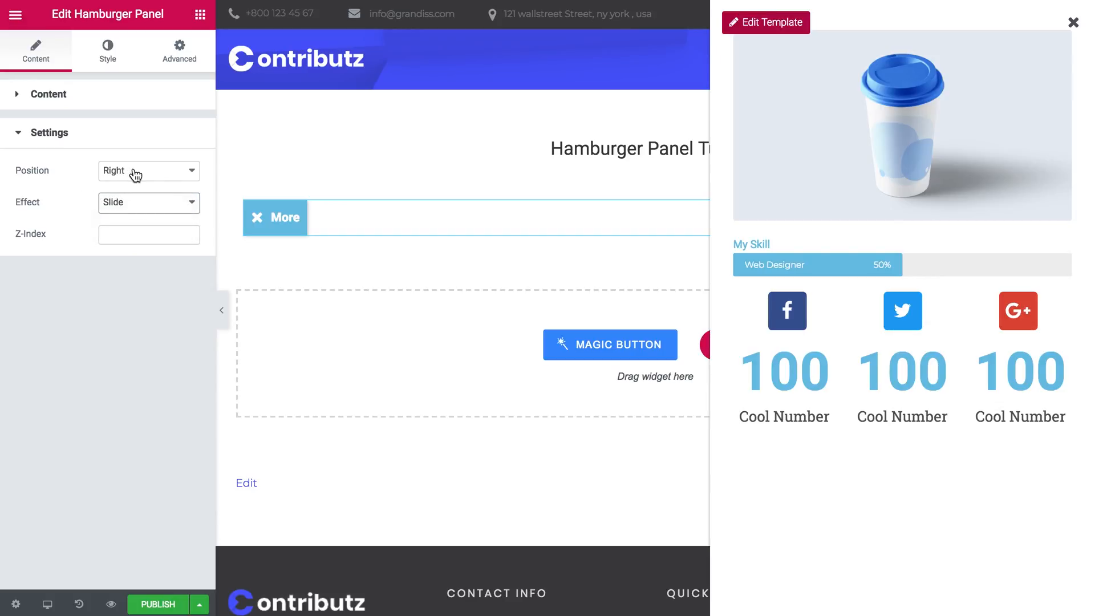
pyautogui.moveTo(87, 152)
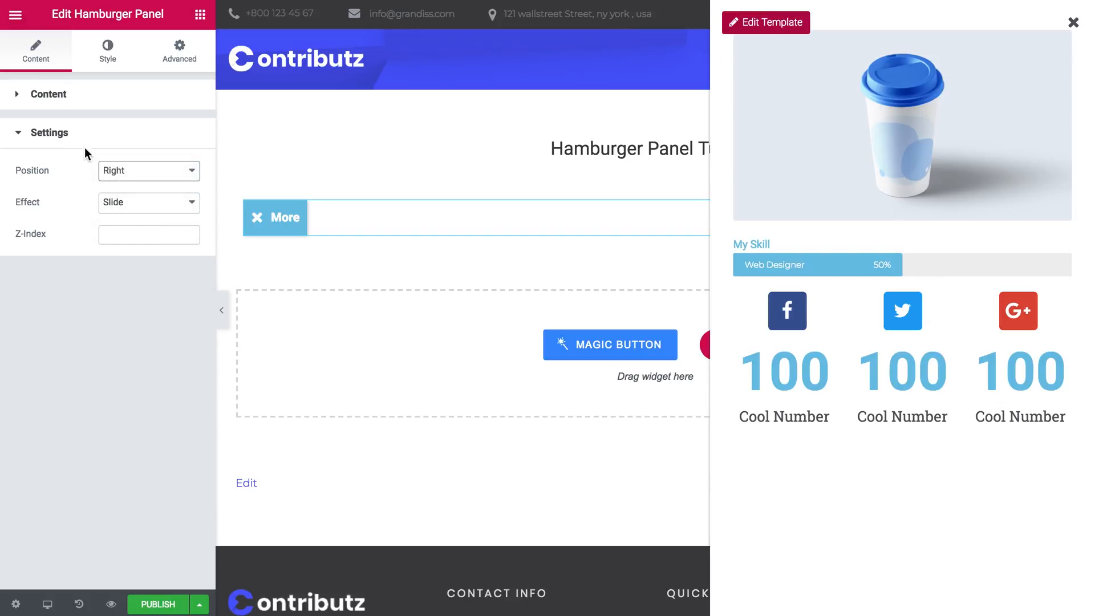
pyautogui.click(50, 94)
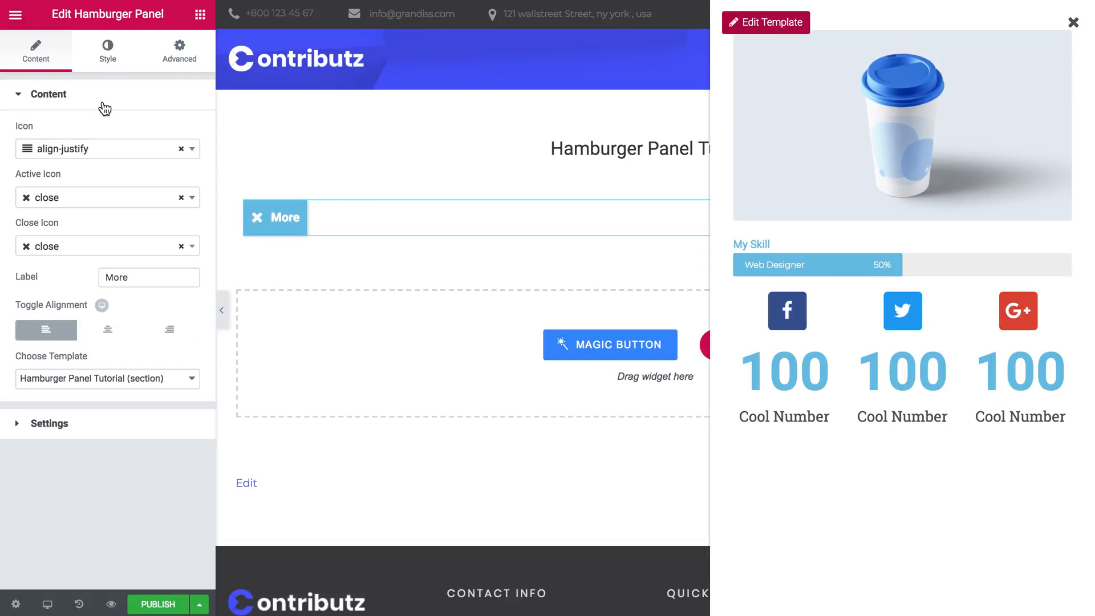
pyautogui.moveTo(49, 179)
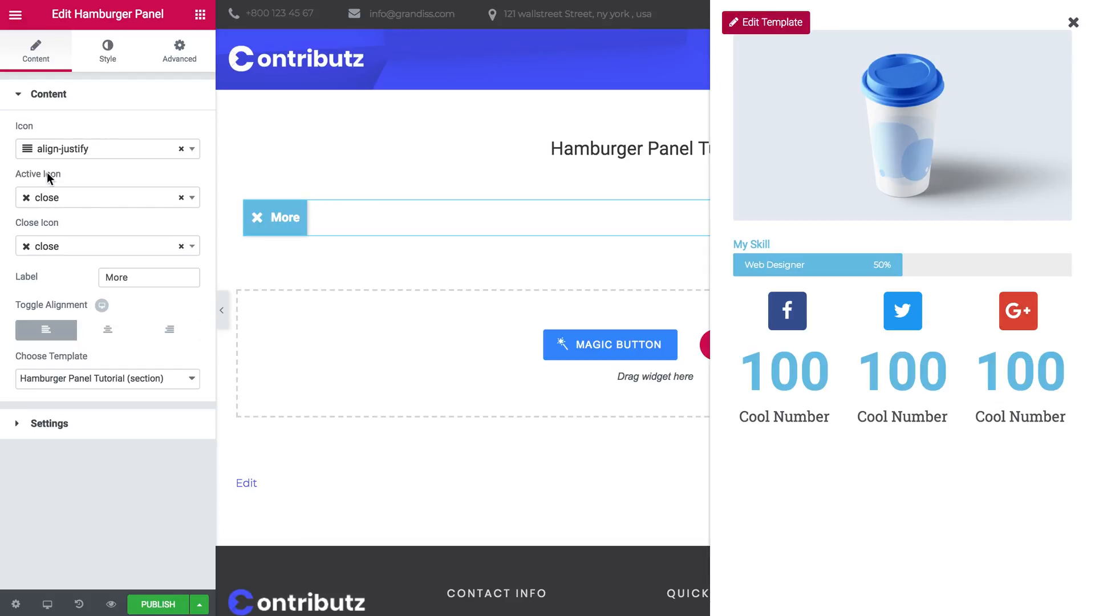
pyautogui.moveTo(108, 52)
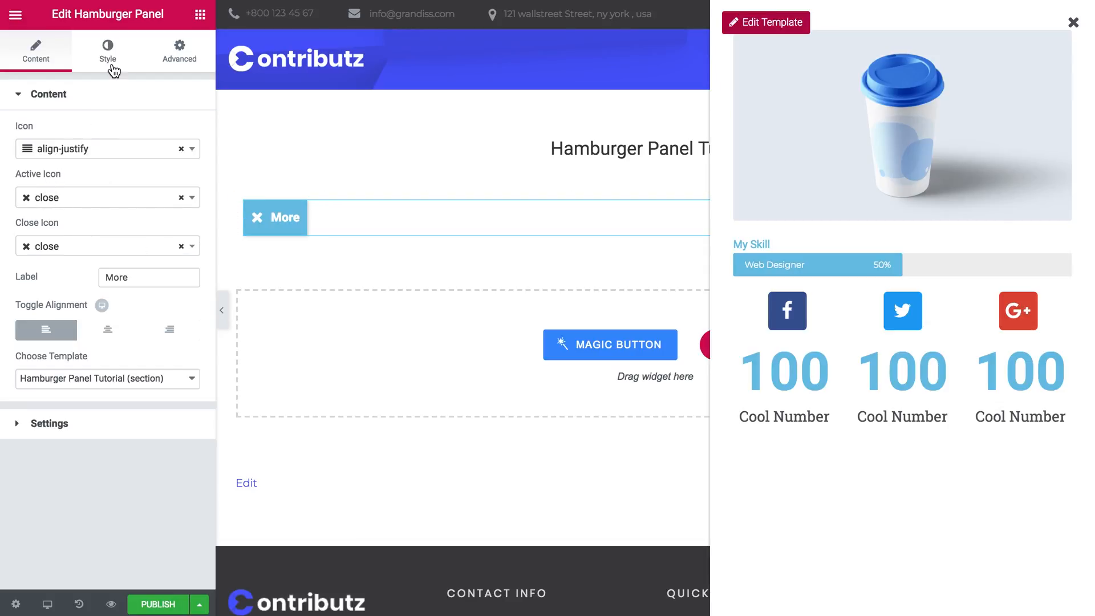
# Step: Browse the Hamburger Panel's Panel and Toggle style sections
pyautogui.click(108, 50)
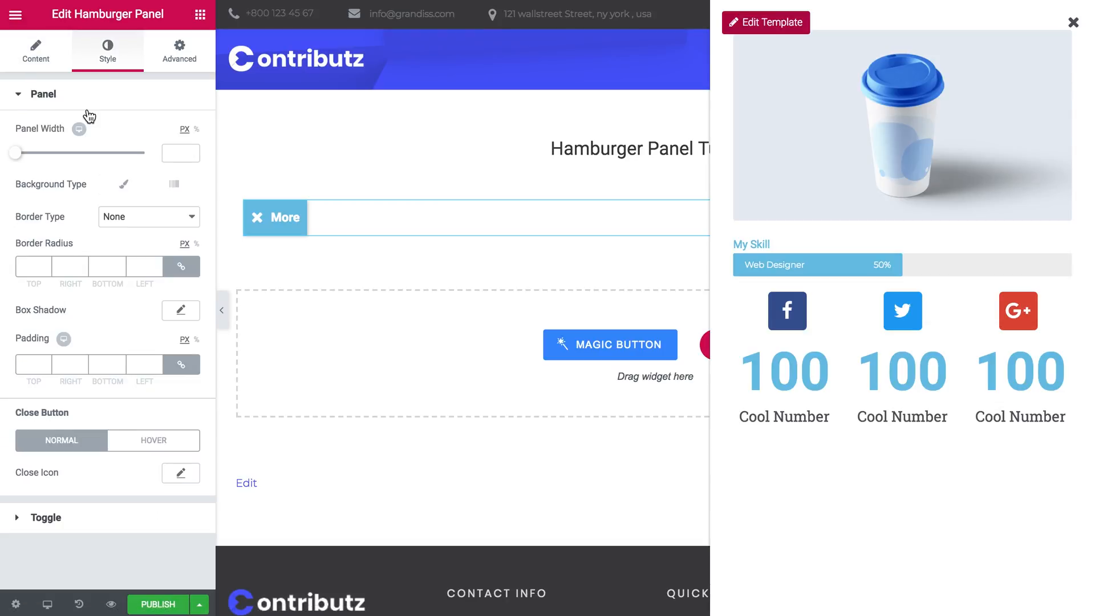
pyautogui.click(42, 93)
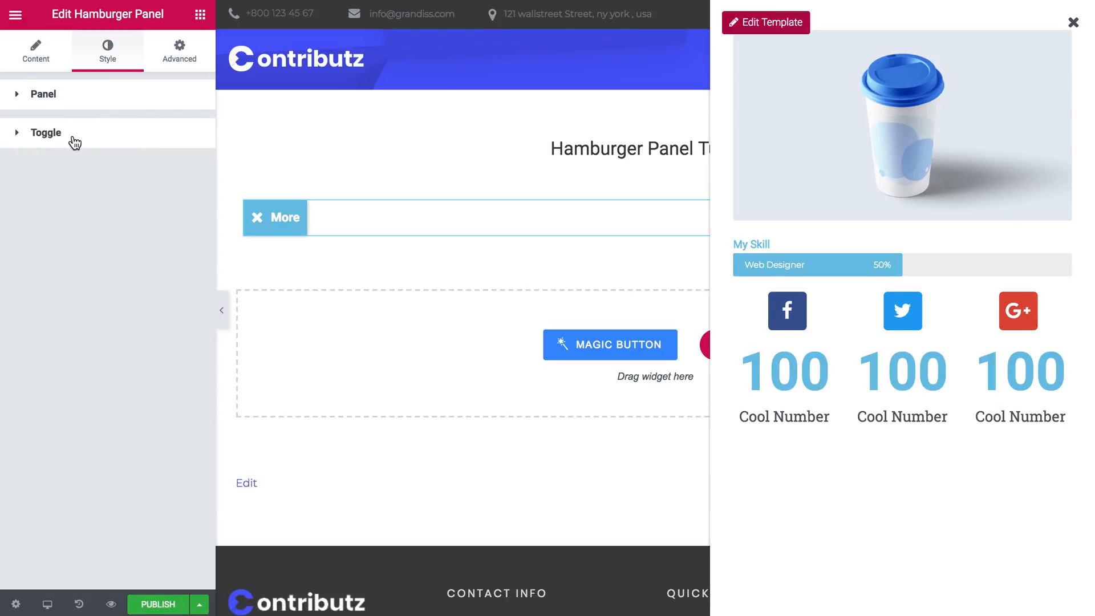
pyautogui.click(46, 133)
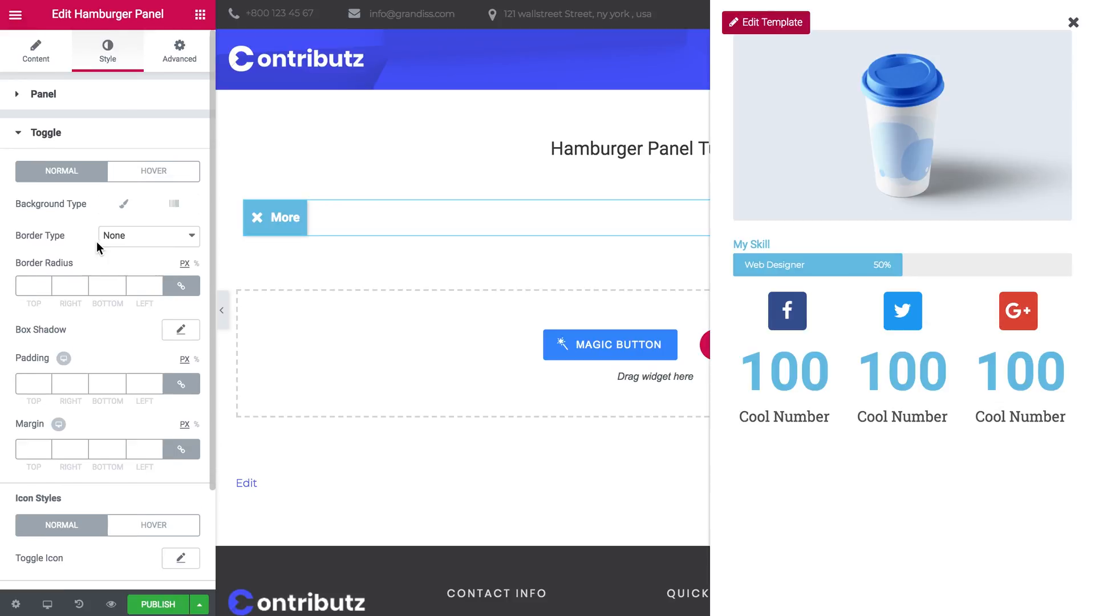
pyautogui.scroll(-3)
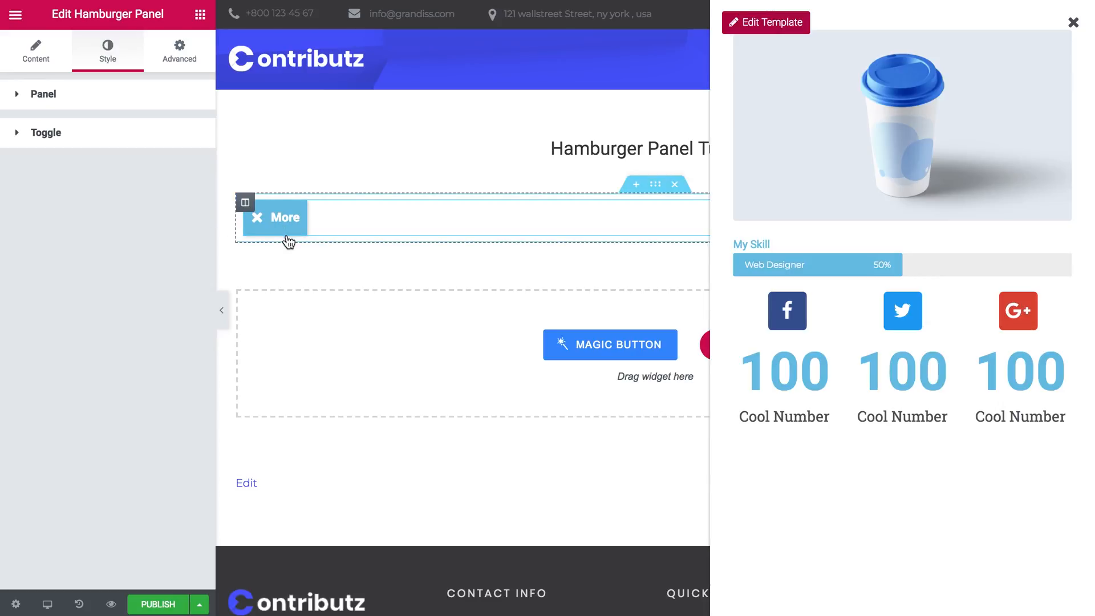
pyautogui.click(43, 94)
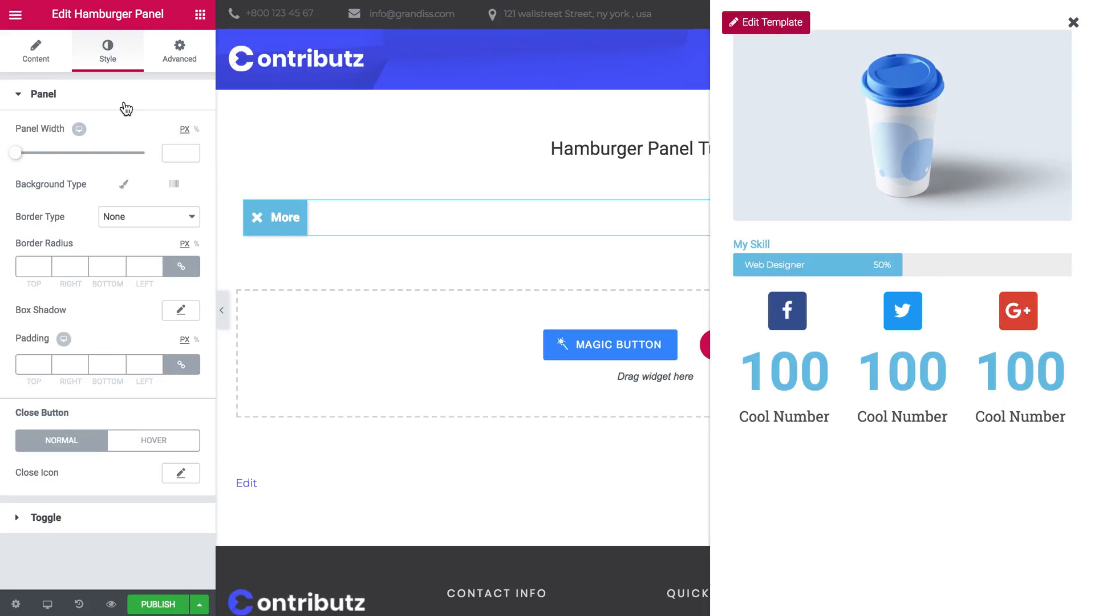
pyautogui.moveTo(363, 265)
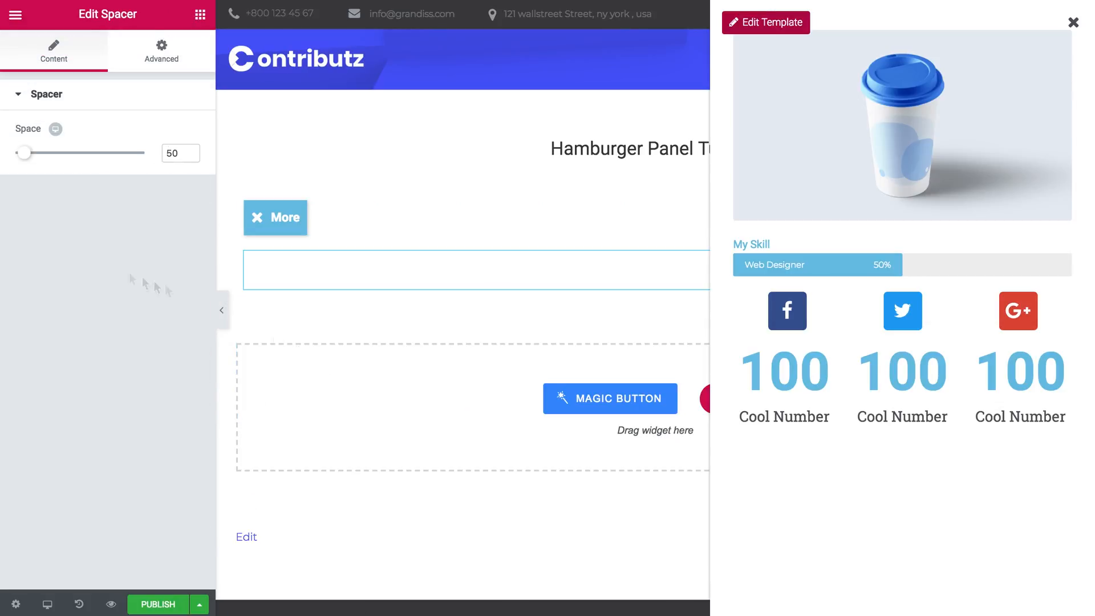
# Step: Publish the page and view it live via Have a Look
pyautogui.click(158, 604)
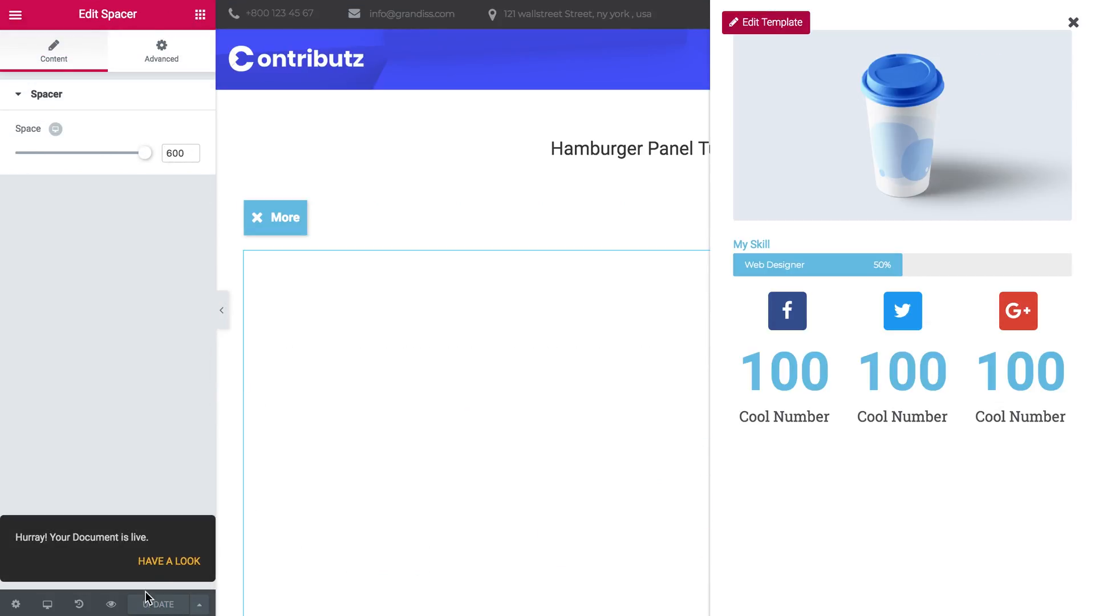
pyautogui.click(169, 561)
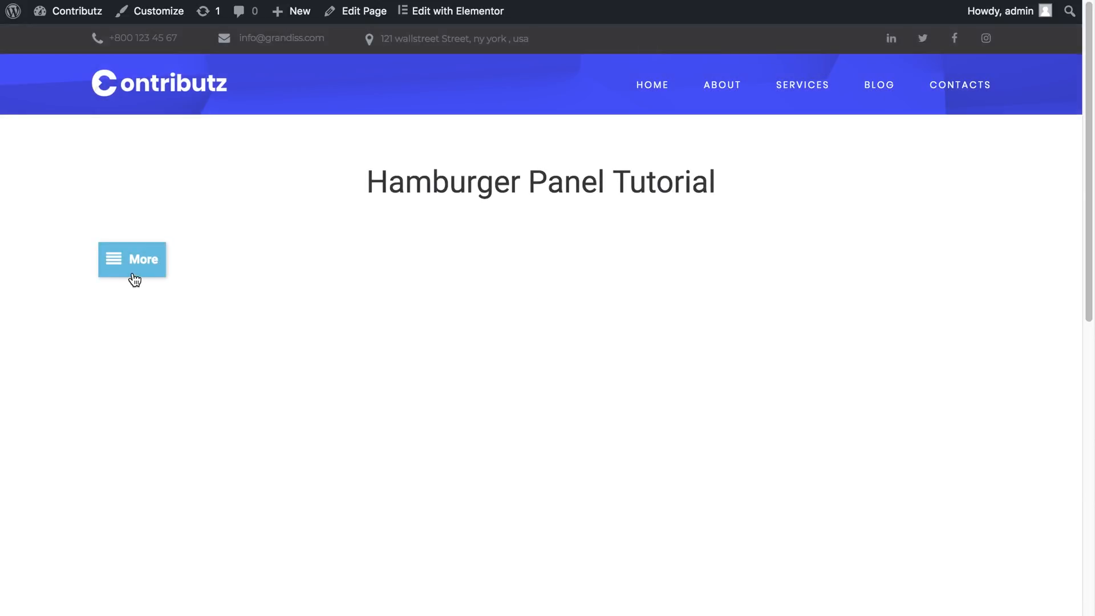
pyautogui.click(132, 259)
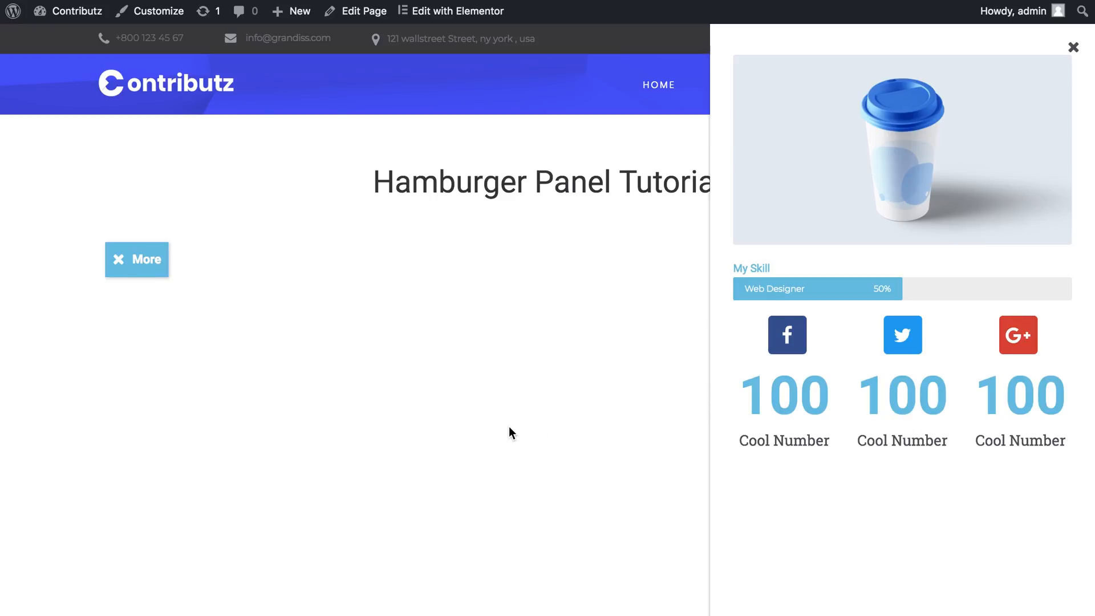
pyautogui.moveTo(852, 342)
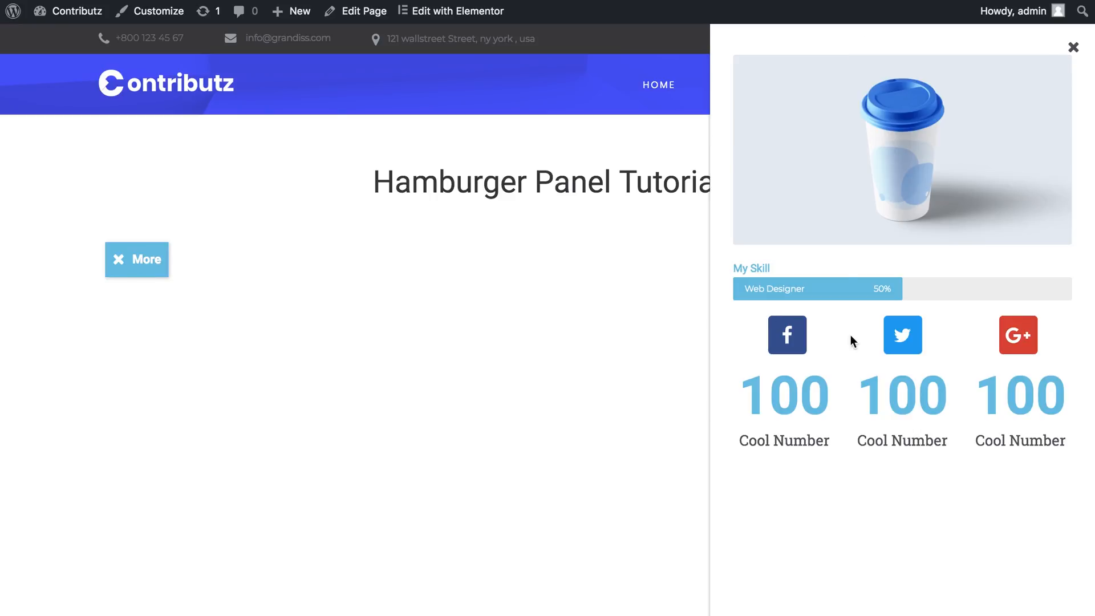
pyautogui.moveTo(145, 281)
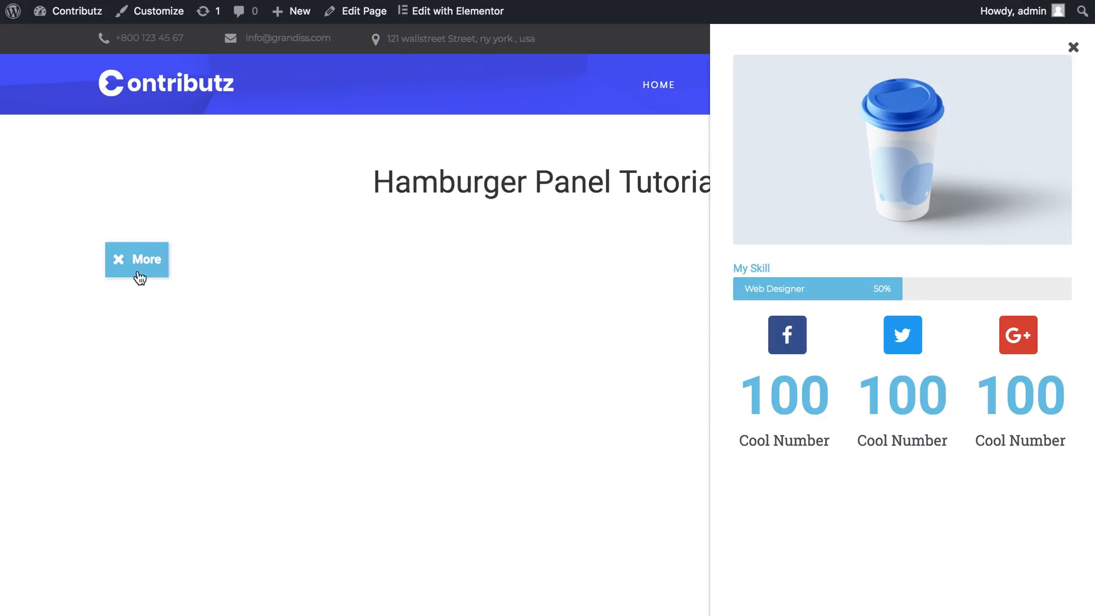
pyautogui.moveTo(155, 286)
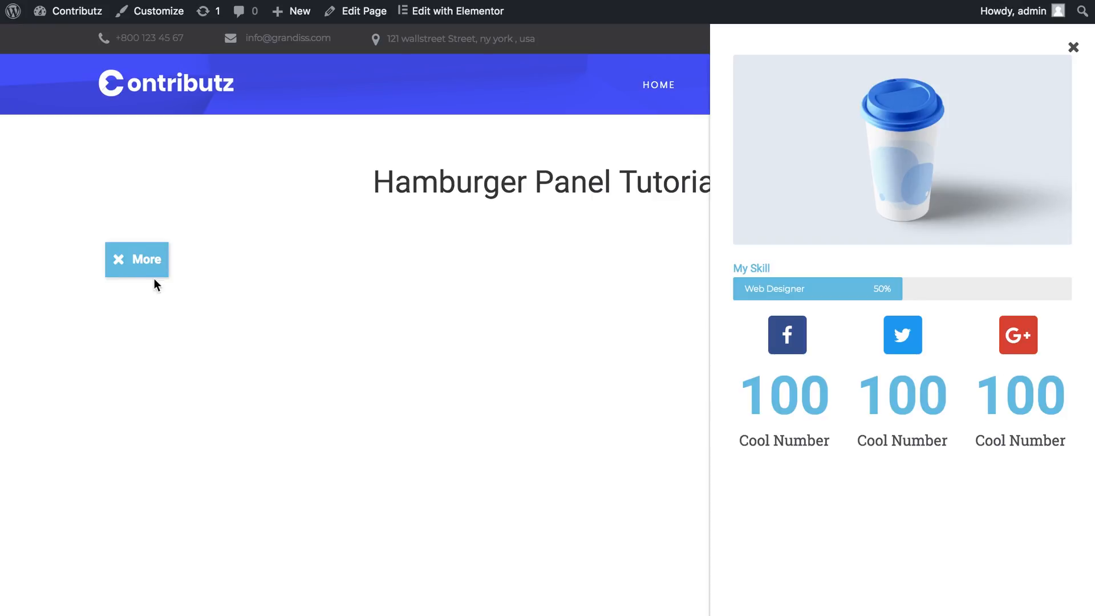
pyautogui.moveTo(181, 288)
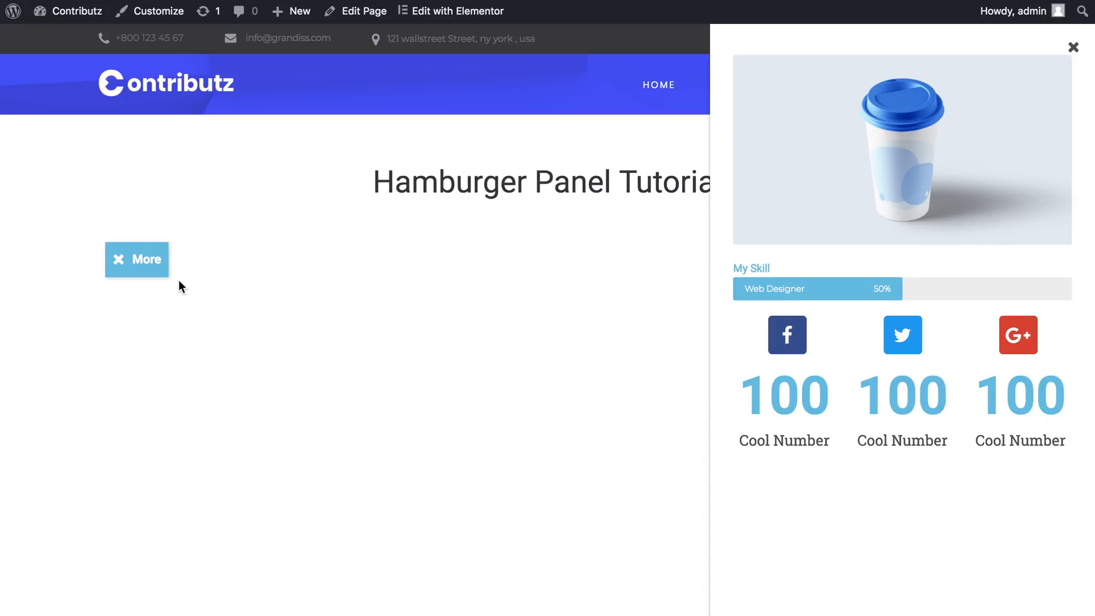
pyautogui.click(451, 12)
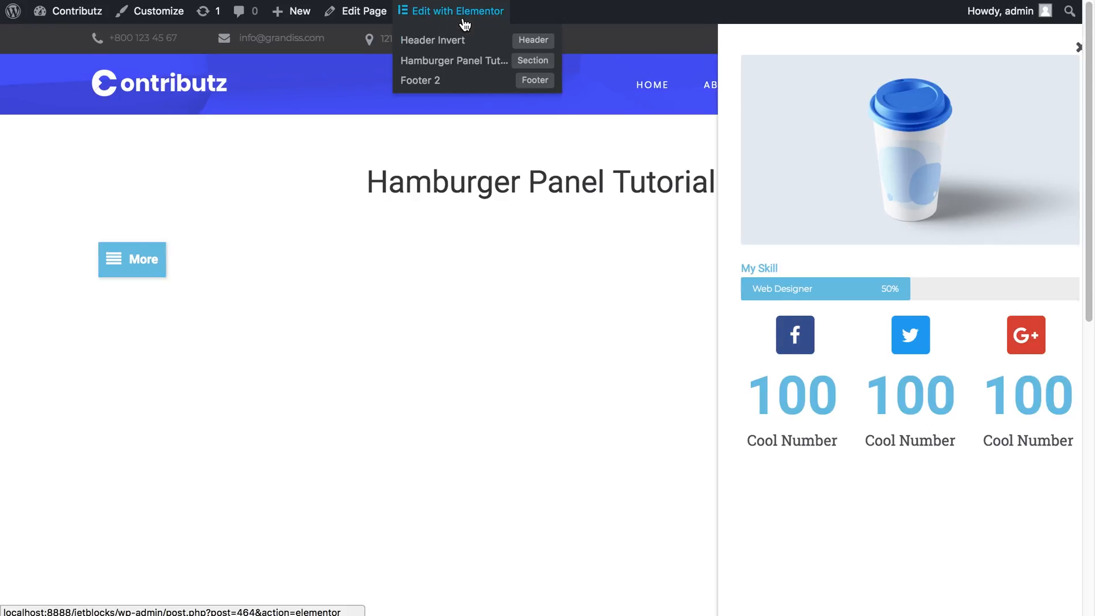
# Step: Reopen the page in Elementor and select the Hamburger Panel widget
pyautogui.click(1080, 47)
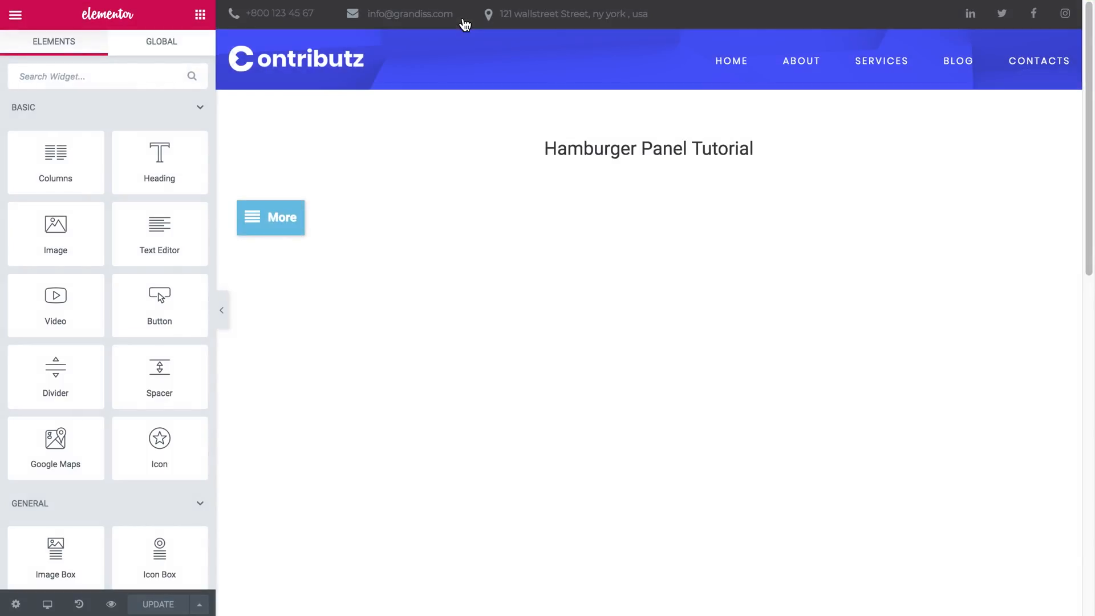
pyautogui.click(280, 217)
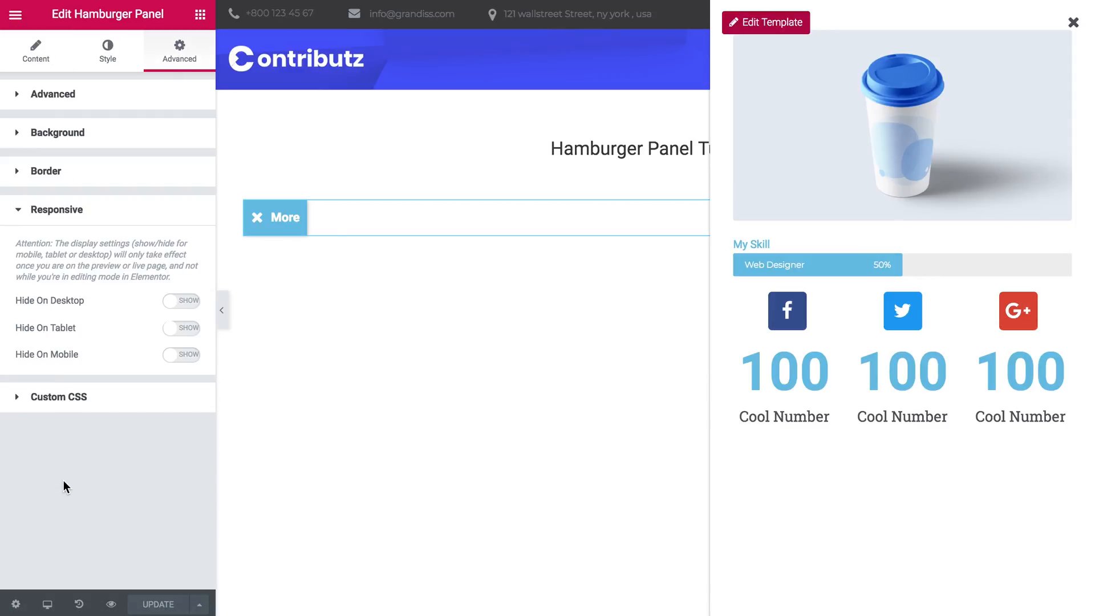
pyautogui.moveTo(165, 306)
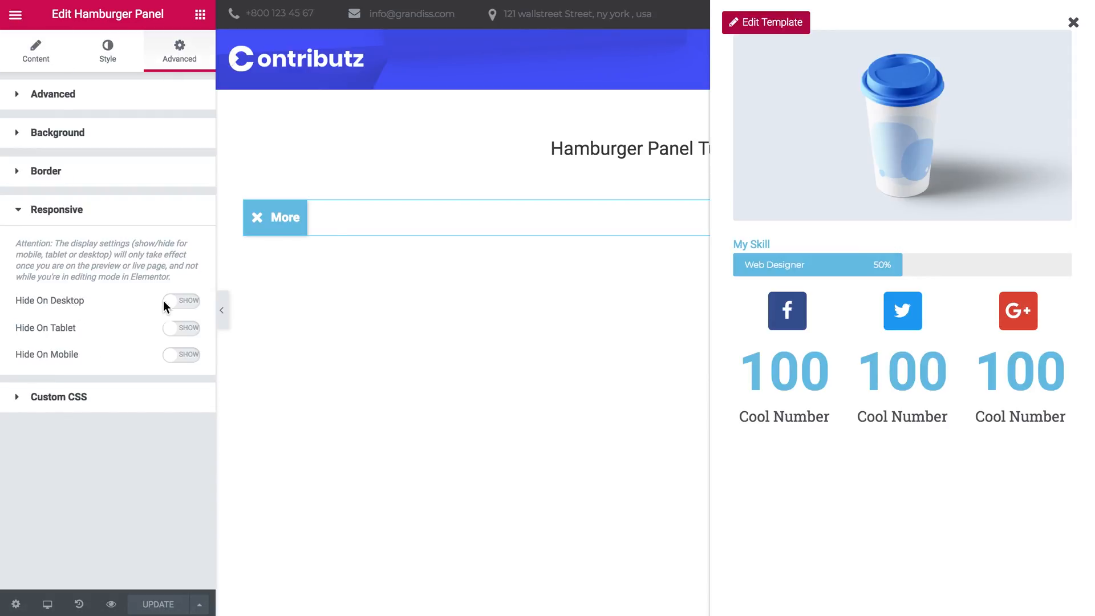
pyautogui.moveTo(64, 340)
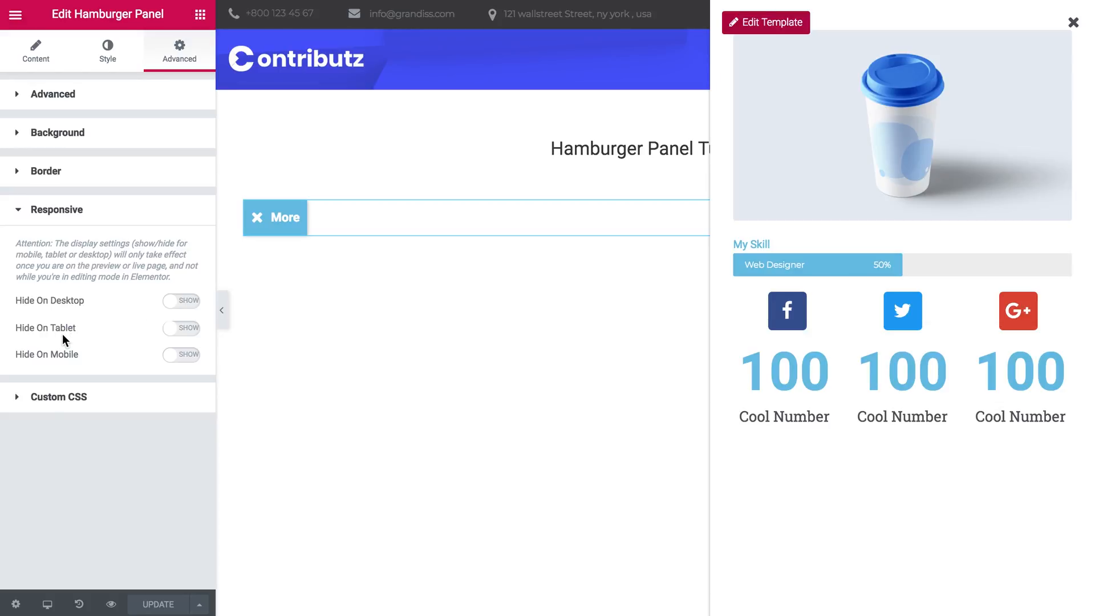
pyautogui.moveTo(177, 336)
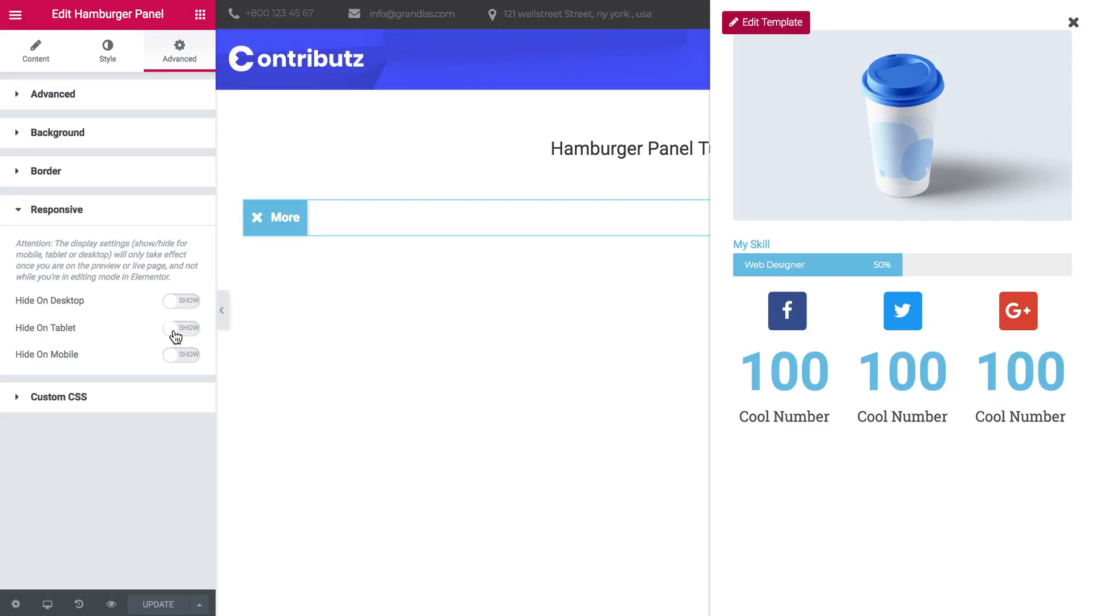